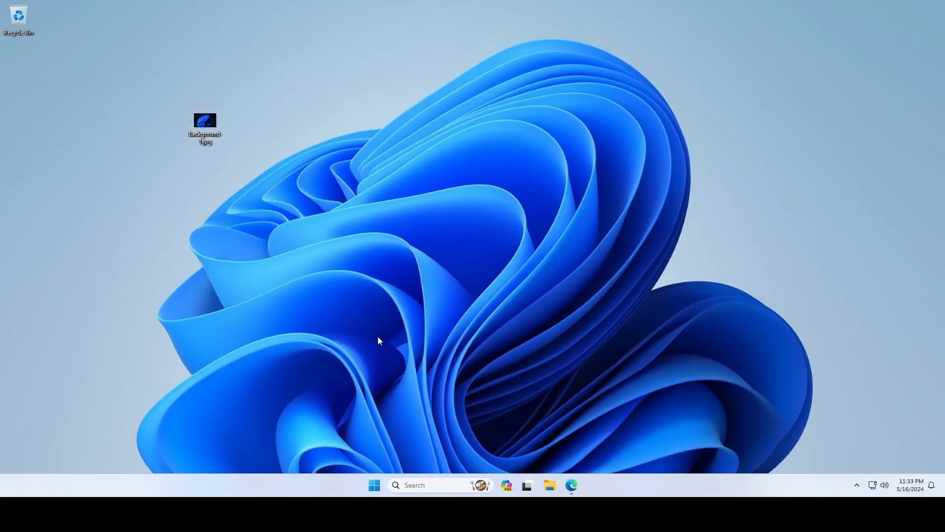
# Step: Browse File Explorer to Local Disk (C:) and enter the DeployBackground folder holding Background-1.jpg
pyautogui.click(548, 484)
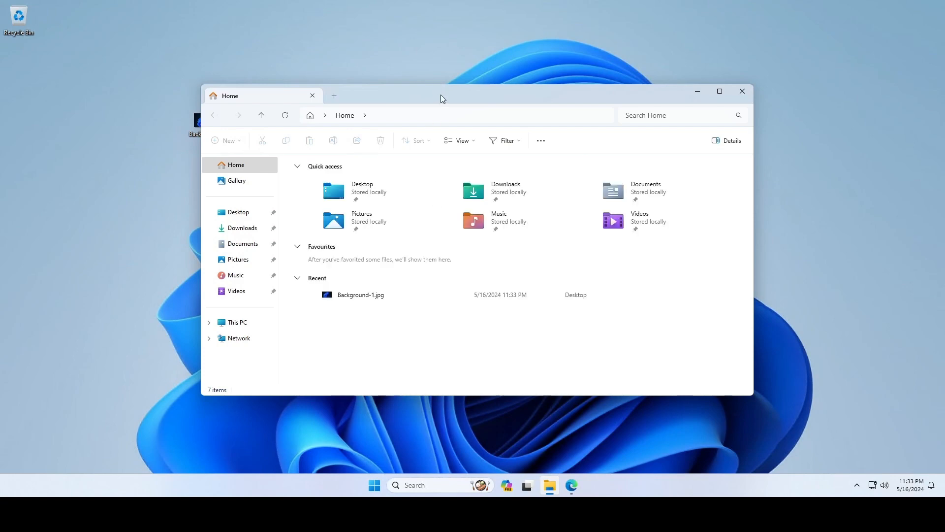
pyautogui.click(237, 322)
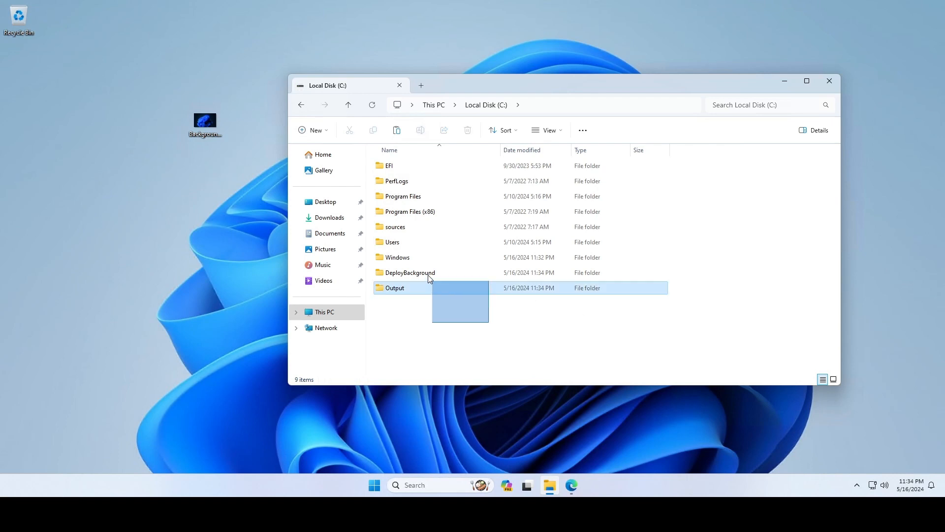
pyautogui.click(410, 272)
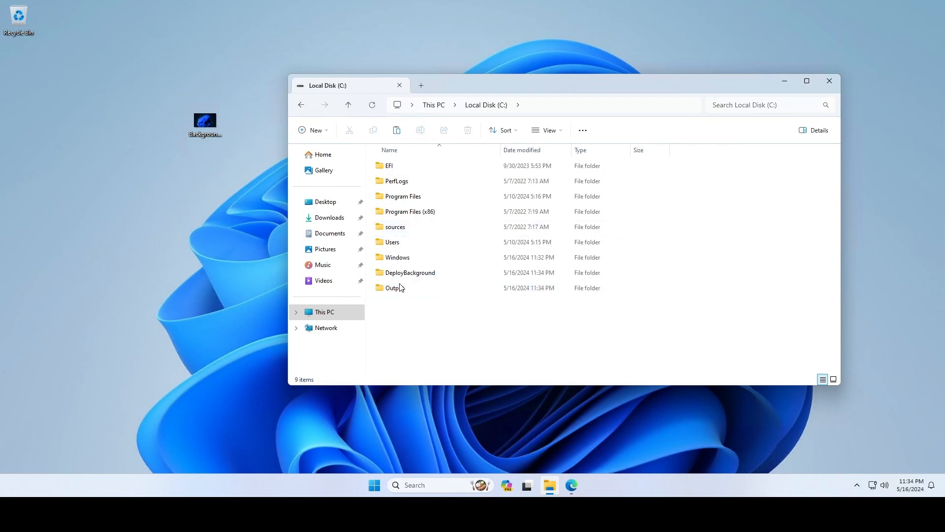
pyautogui.doubleClick(410, 272)
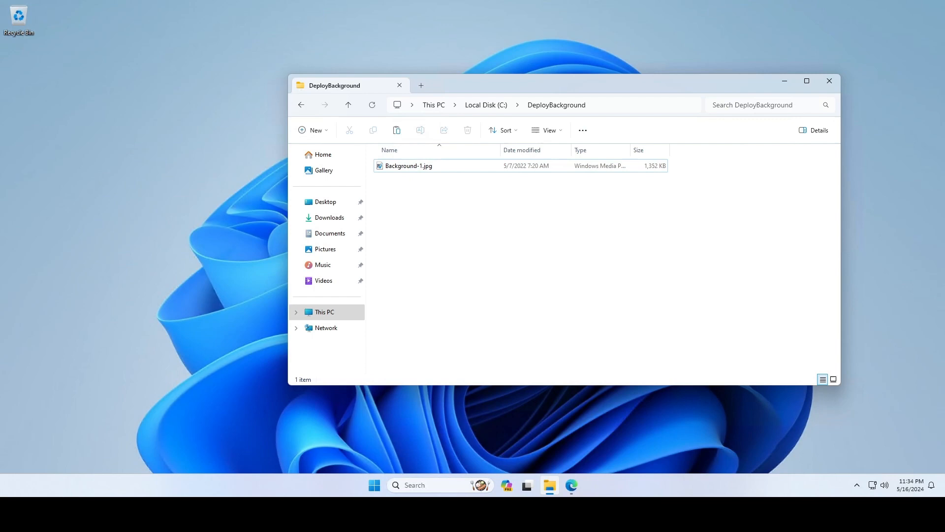
# Step: Download IntuneWinAppUtil.exe from the Win32 Content Prep Tool GitHub repo and reveal it in Downloads
pyautogui.click(570, 485)
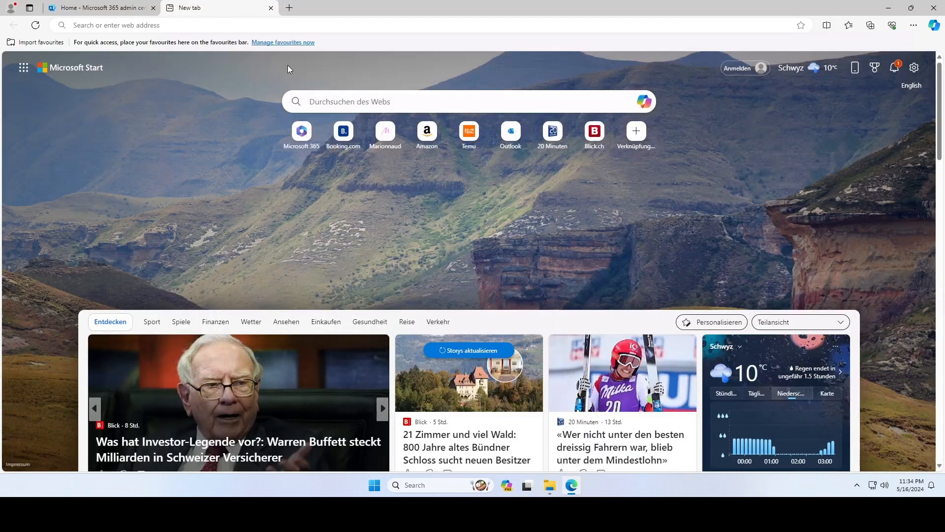
pyautogui.write('intun')
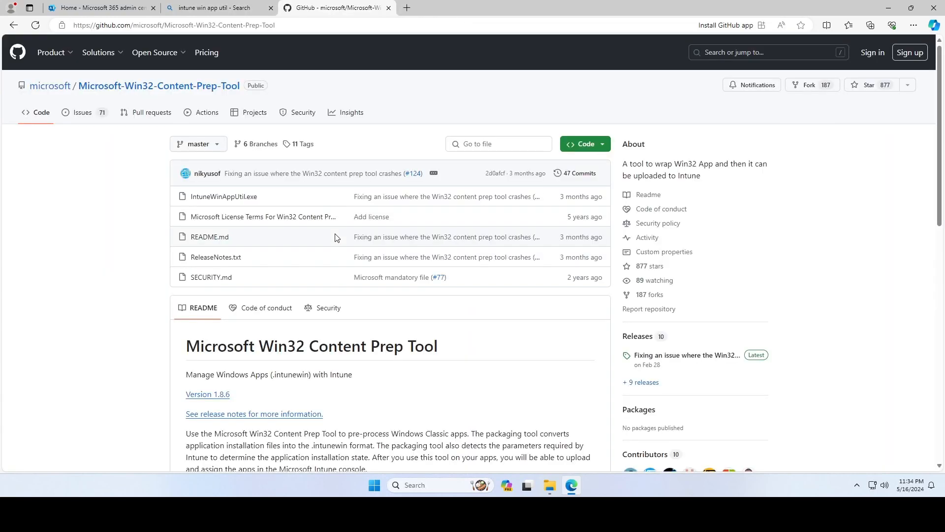
pyautogui.click(223, 196)
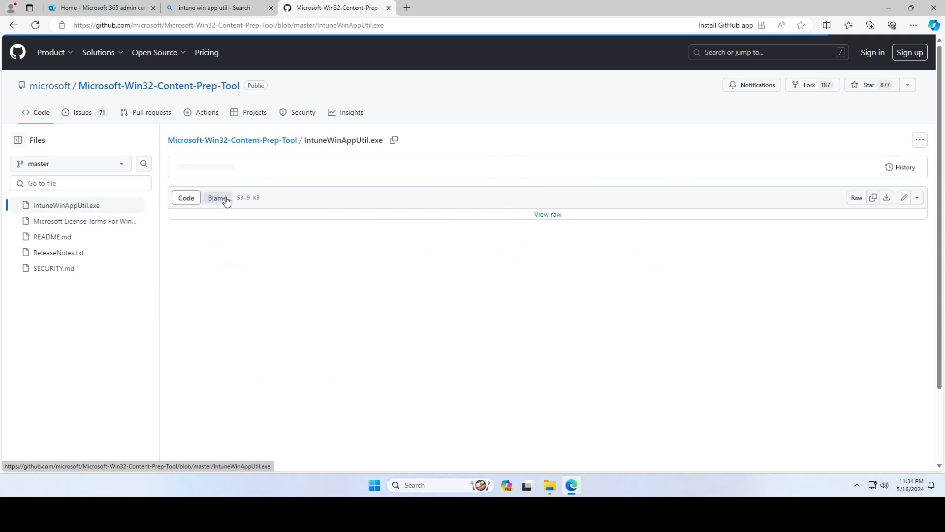
pyautogui.click(920, 139)
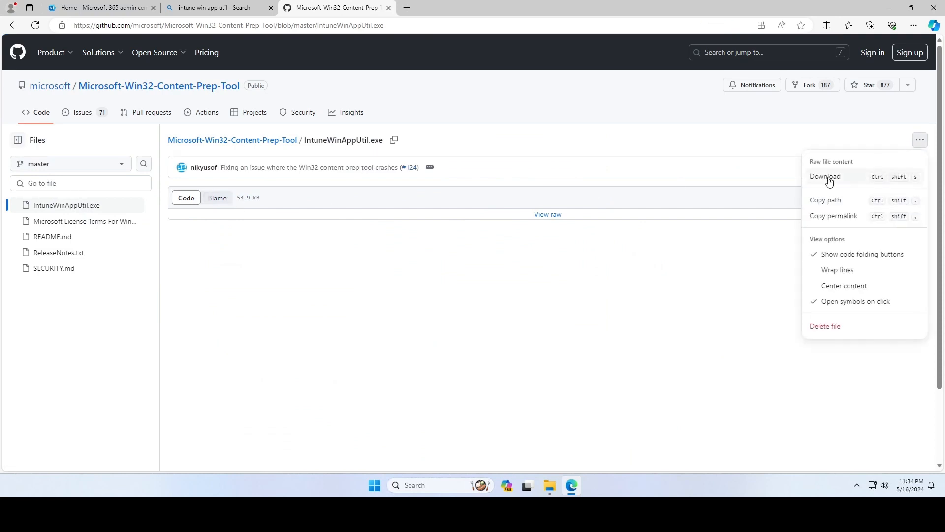
pyautogui.click(825, 176)
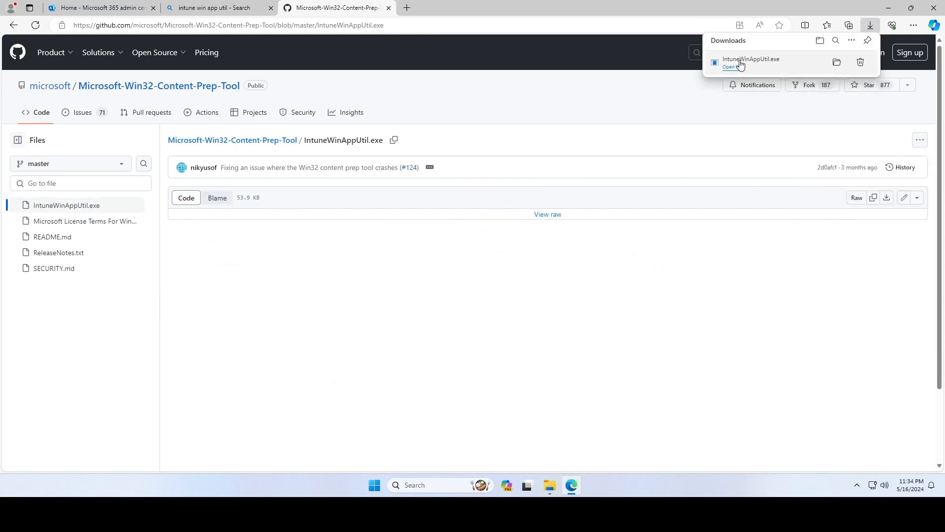
pyautogui.click(837, 62)
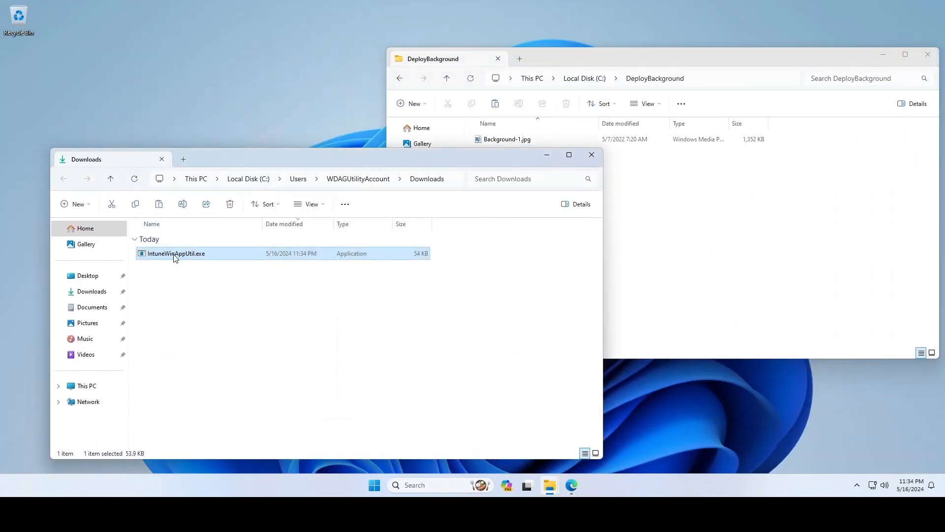
# Step: Run IntuneWinAppUtil to package Background-1.jpg from C:\DeployBackground into Background-1.intunewin in C:\Output
pyautogui.doubleClick(177, 253)
pyautogui.write('Background-1.jpg')
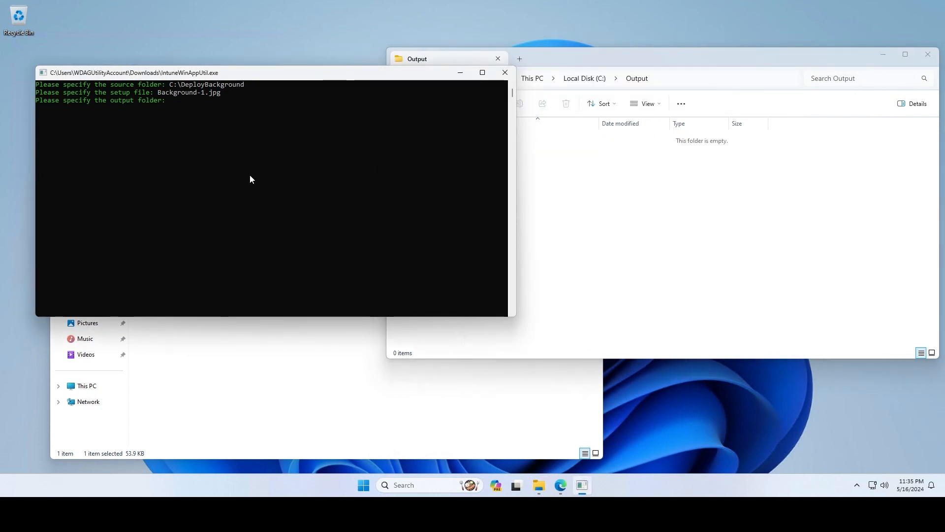
pyautogui.write('C:\\Output')
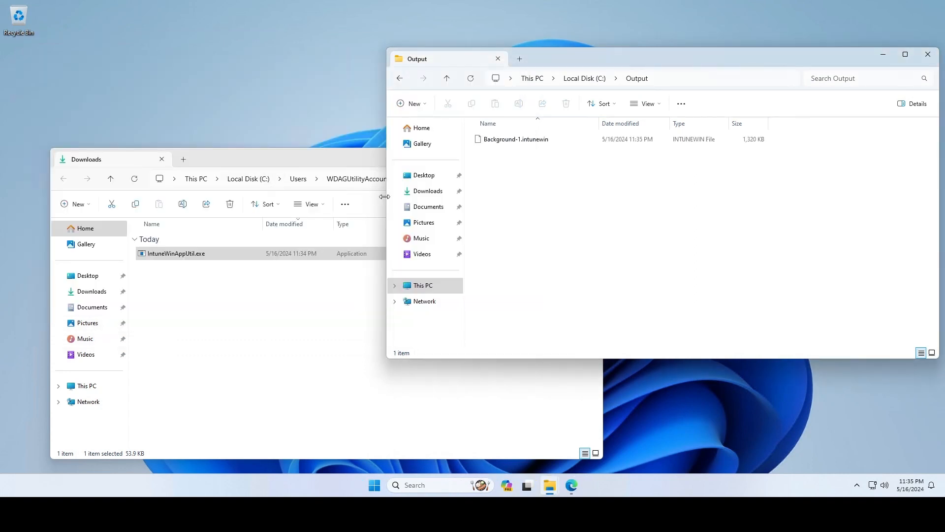
pyautogui.click(515, 139)
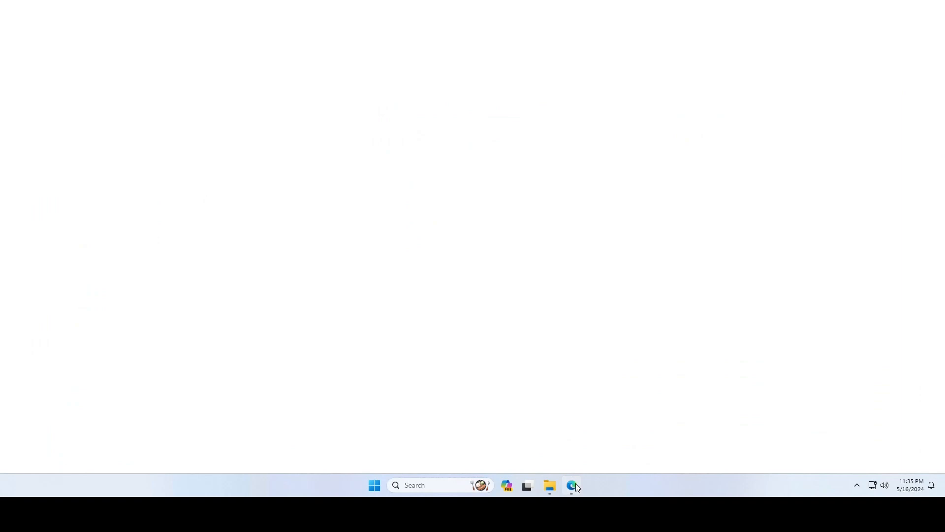
# Step: Launch the Intune admin center via Endpoint Manager in the Microsoft 365 admin center navigation
pyautogui.click(572, 490)
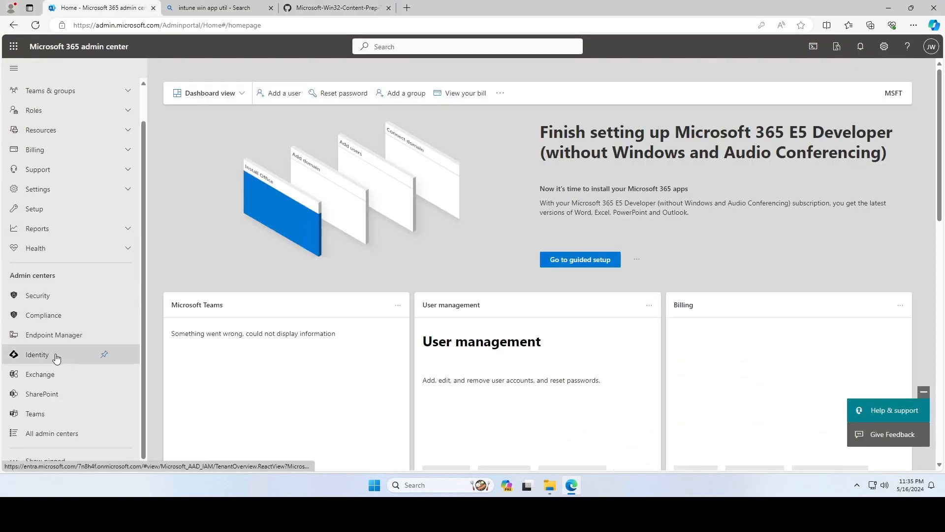
pyautogui.click(53, 335)
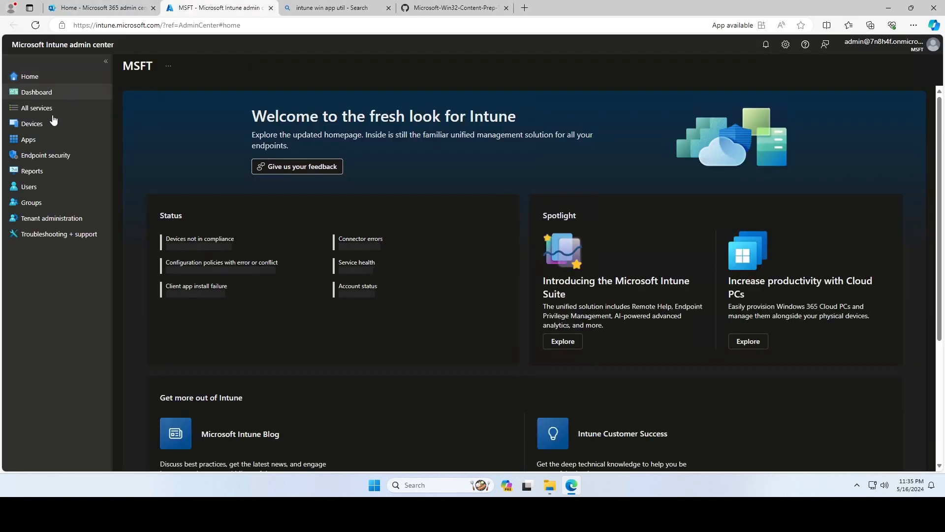
# Step: Under Apps > Windows, add a new app of type Windows app (Win32)
pyautogui.click(28, 138)
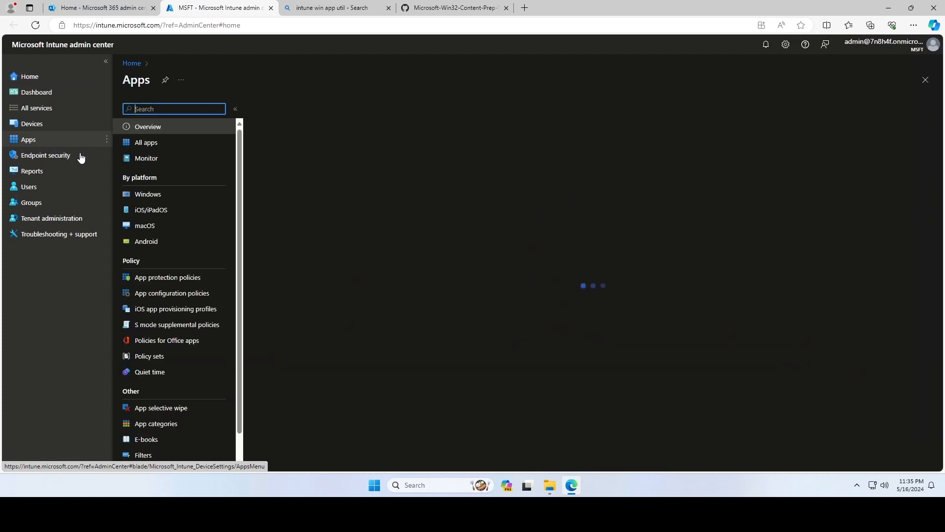
pyautogui.click(148, 194)
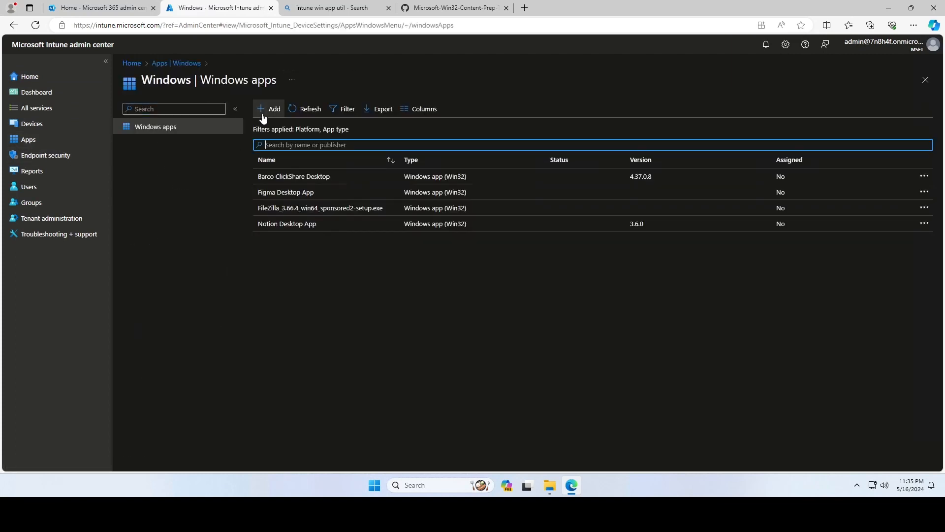
pyautogui.click(270, 109)
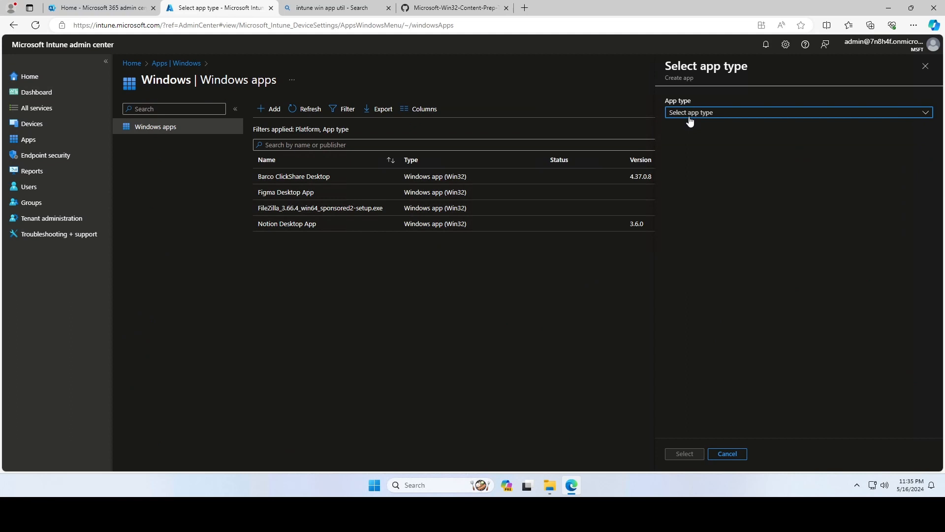
pyautogui.click(796, 113)
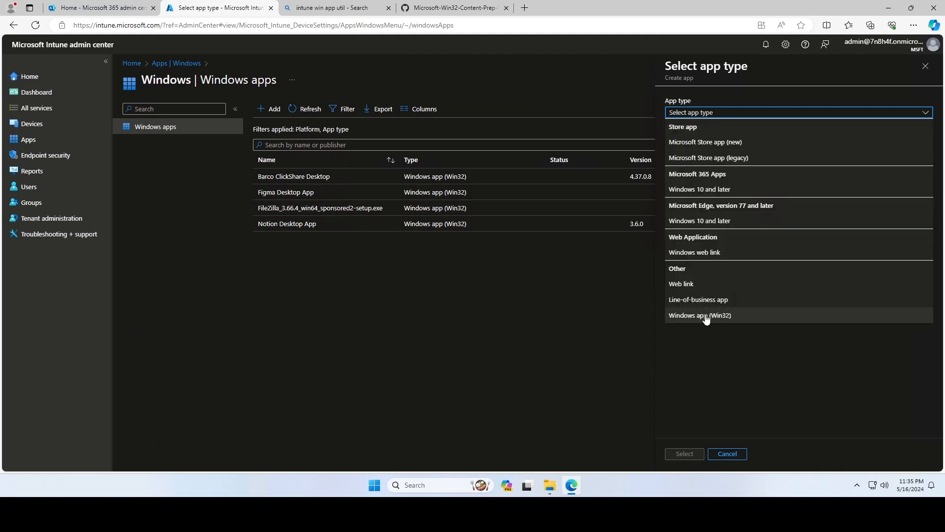
pyautogui.click(700, 315)
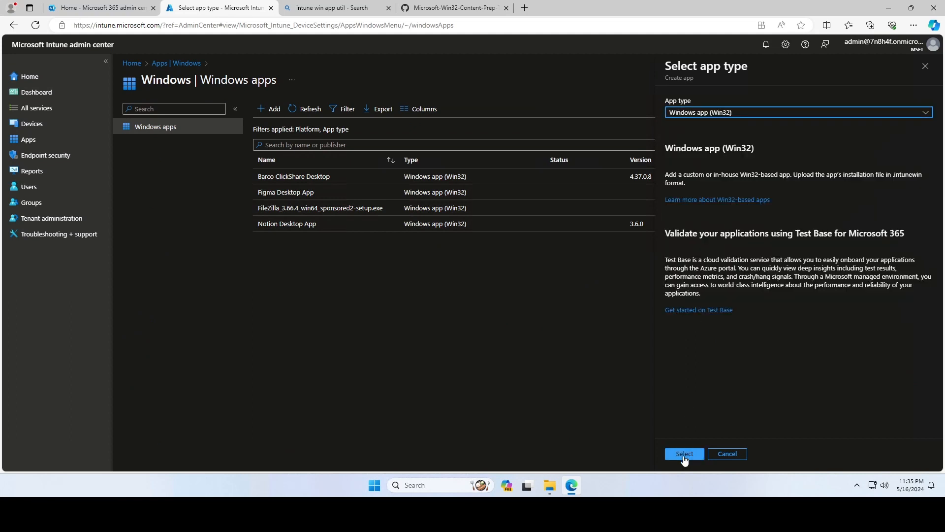
pyautogui.click(683, 454)
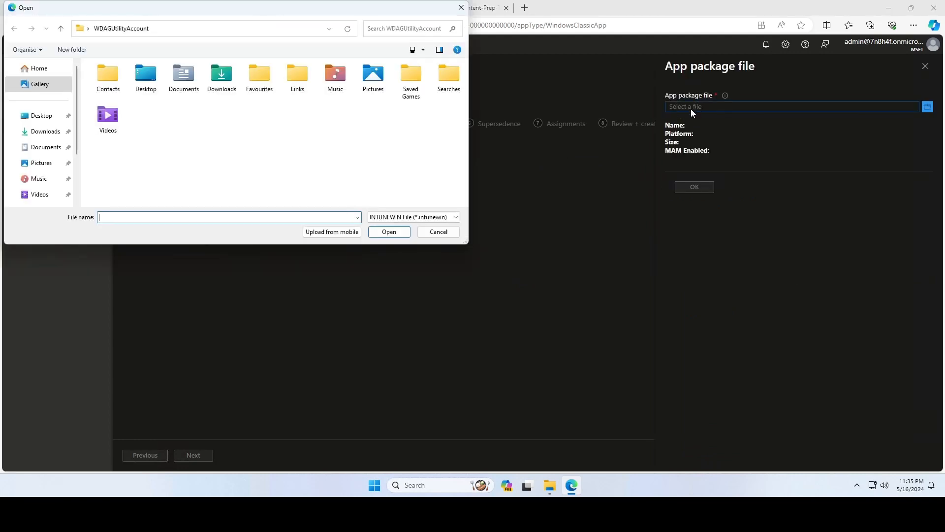
# Step: Choose C:\Output\Background-1.intunewin as the app package file
pyautogui.click(39, 160)
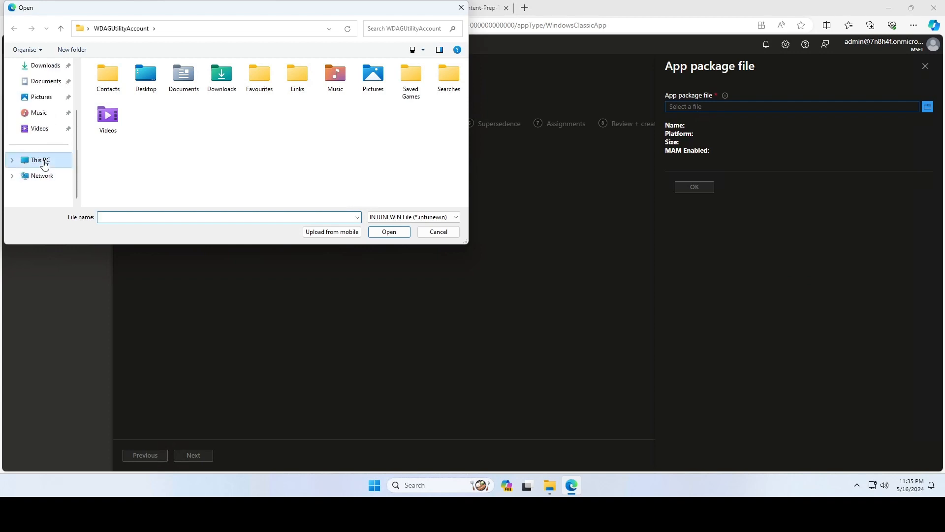
pyautogui.click(40, 159)
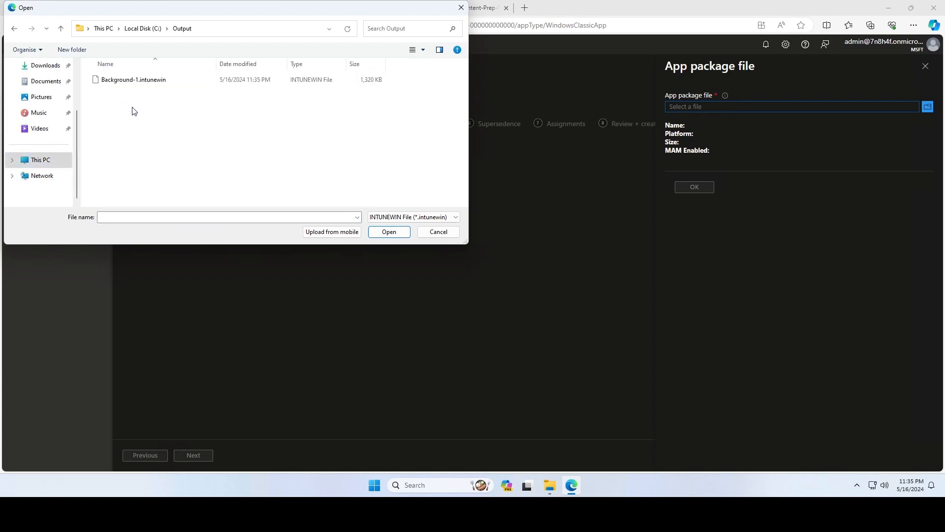
pyautogui.click(389, 231)
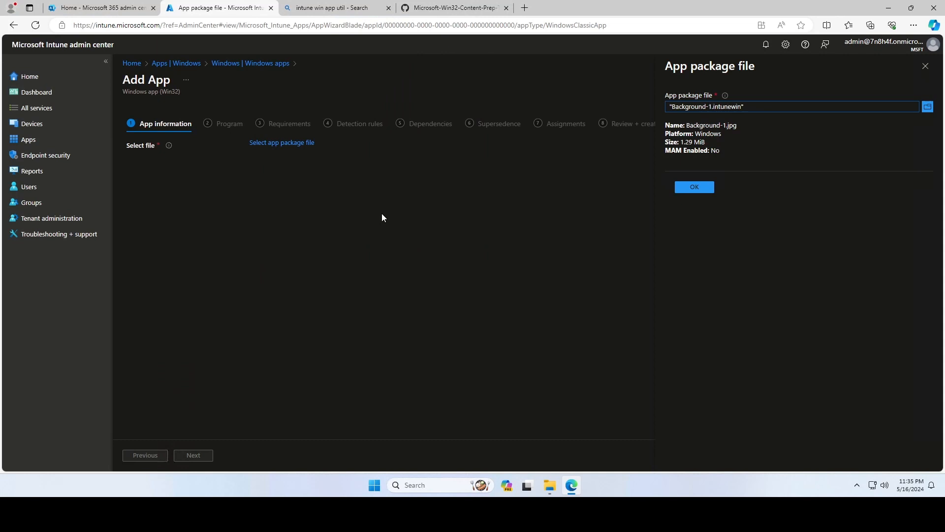
# Step: Confirm the package, set publisher 'Background published' and version 1.0, and proceed to Program
pyautogui.click(694, 187)
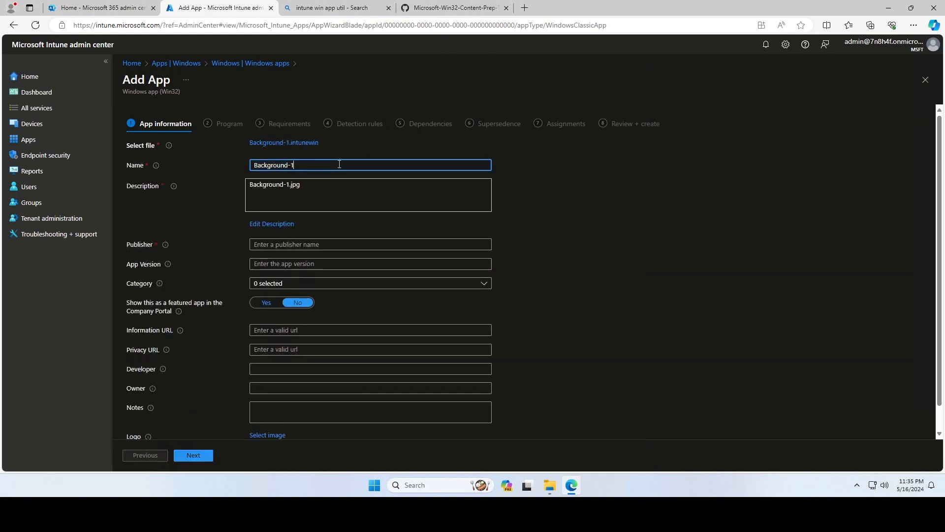
pyautogui.click(371, 244)
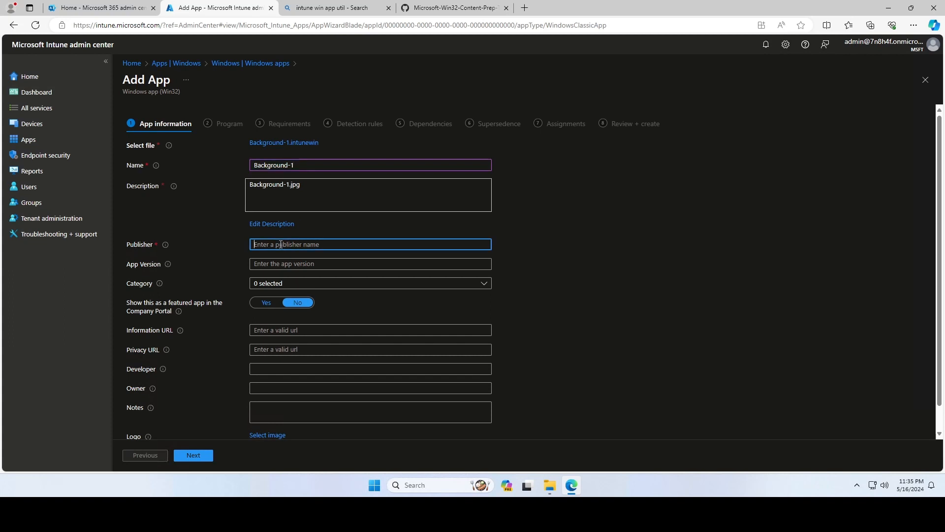
pyautogui.write('Background p')
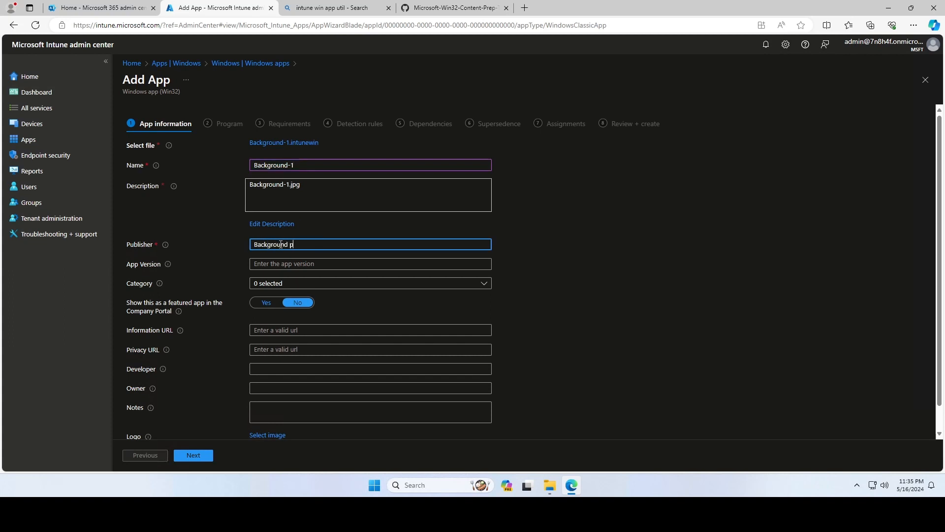
pyautogui.write('ublished')
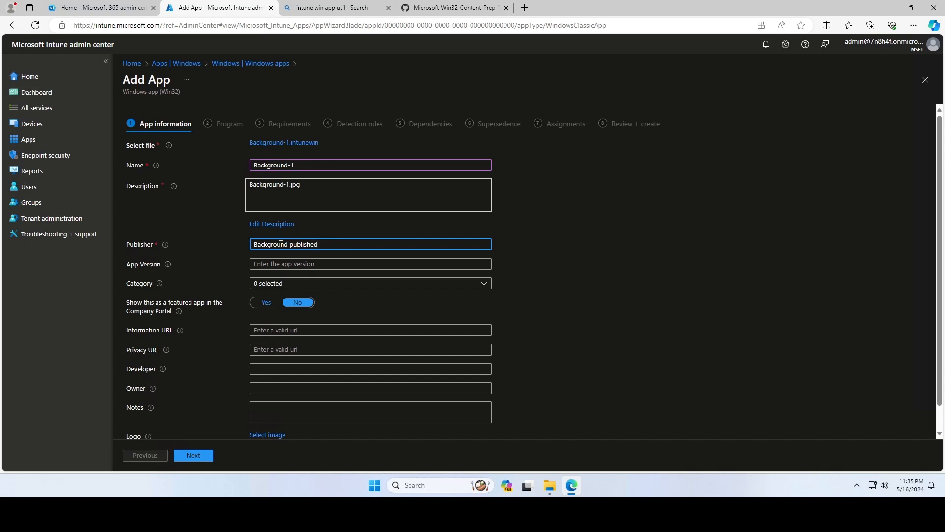
pyautogui.click(371, 264)
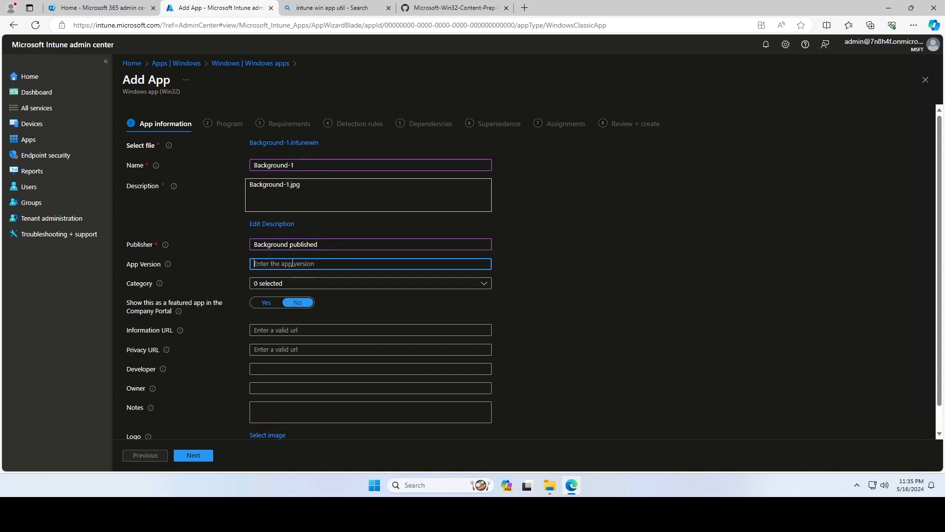
pyautogui.write('1.0')
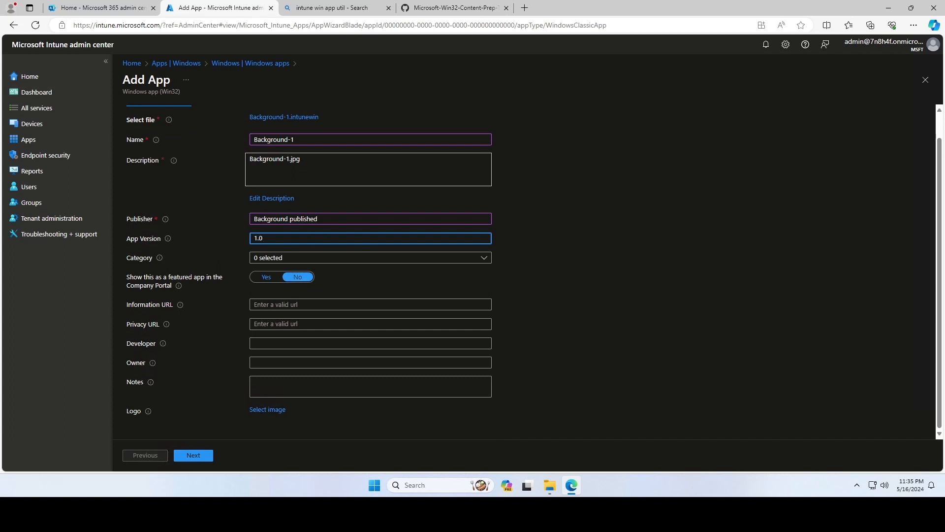
pyautogui.click(193, 455)
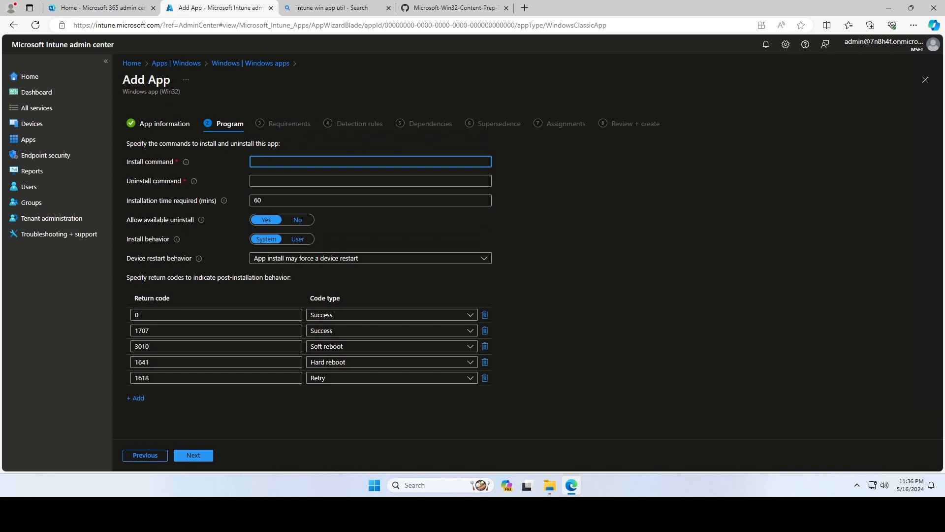
# Step: Enter a powershell.exe copy-item install command for Background-1.jpg to C:\Windows\Web\Wallpaper, verifying the .jpg extension, and begin the remove-item uninstall command
pyautogui.write('powershell.exe copy-item ".\\Background-1.png" -destination "C:\\Windows\\Web\\\\')
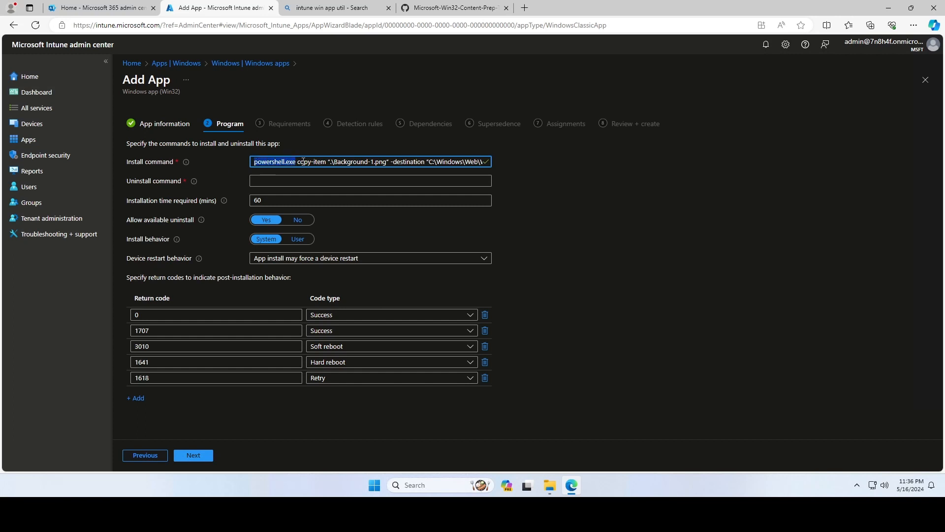
pyautogui.click(384, 162)
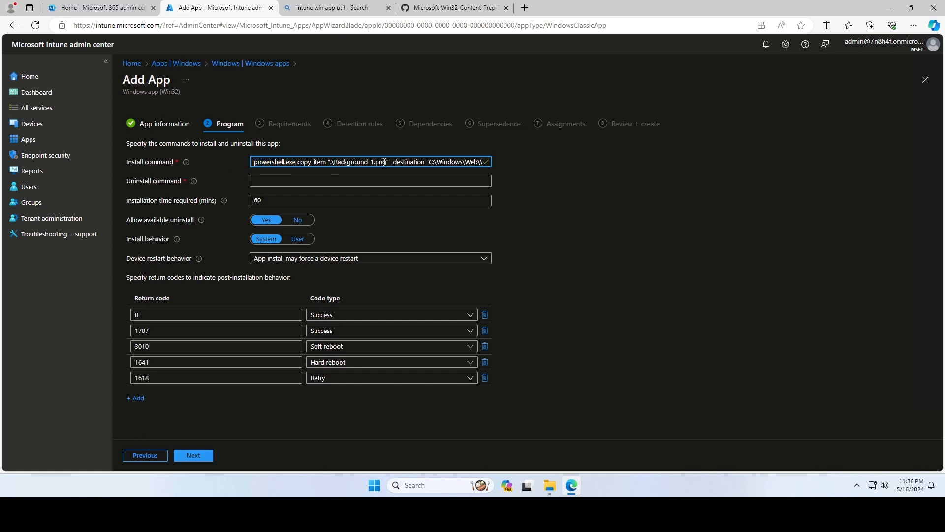
pyautogui.doubleClick(359, 161)
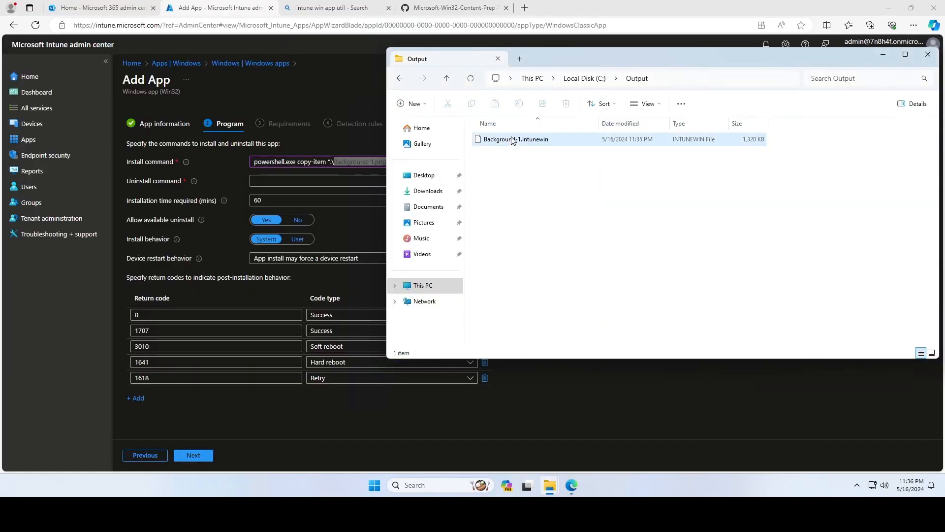
pyautogui.click(446, 79)
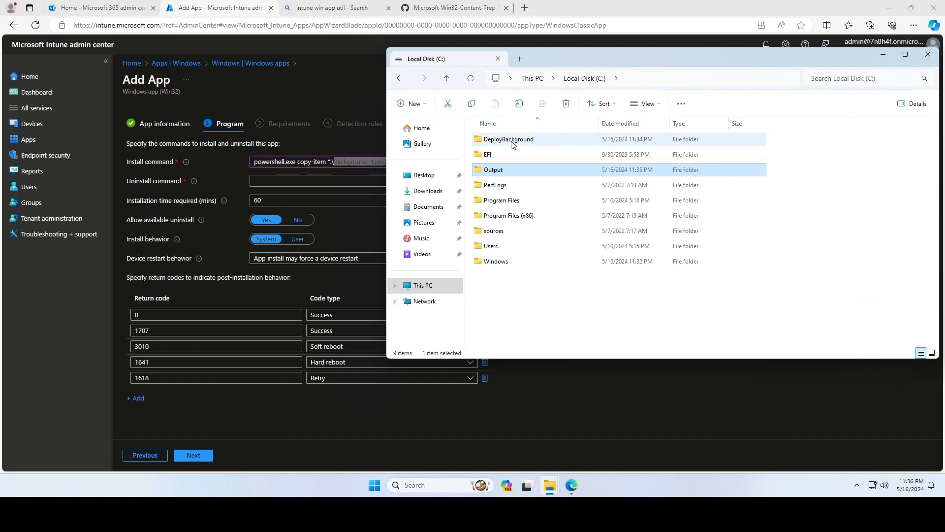
pyautogui.doubleClick(508, 138)
pyautogui.write('jpg" -destination "C:\\Windows\\Web\\Wallpaper')
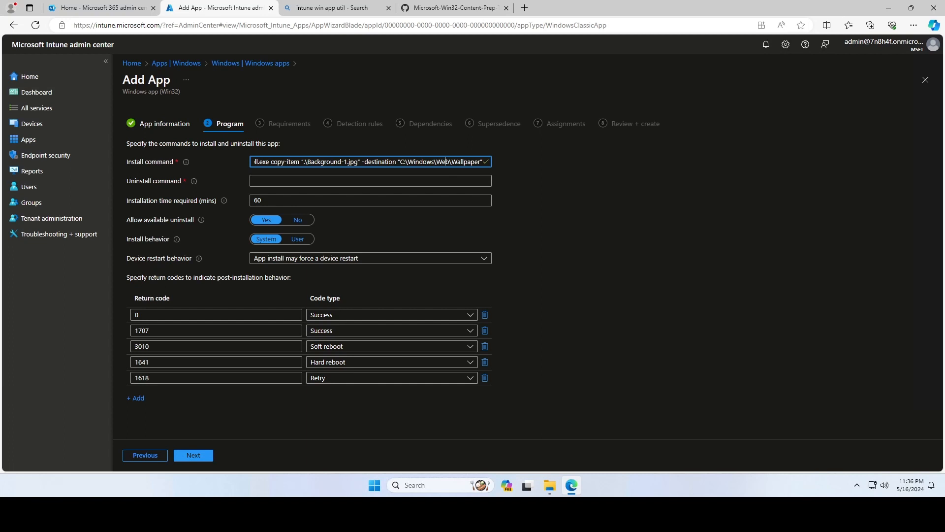
pyautogui.write('powershell.exe remove-item')
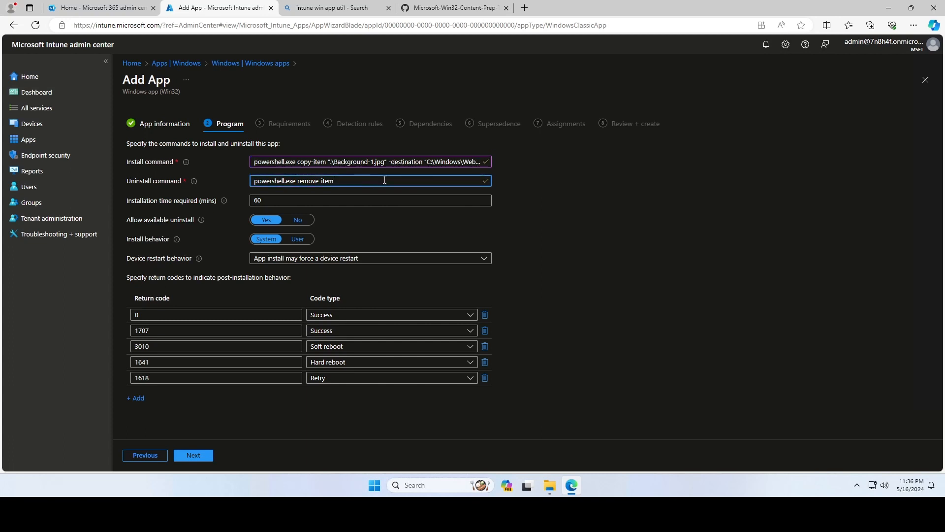
# Step: Complete the remove-item uninstall command for C:\Windows\Web\Wallpaper\Background-1.jpg and set Allow available uninstall to No
pyautogui.write('""')
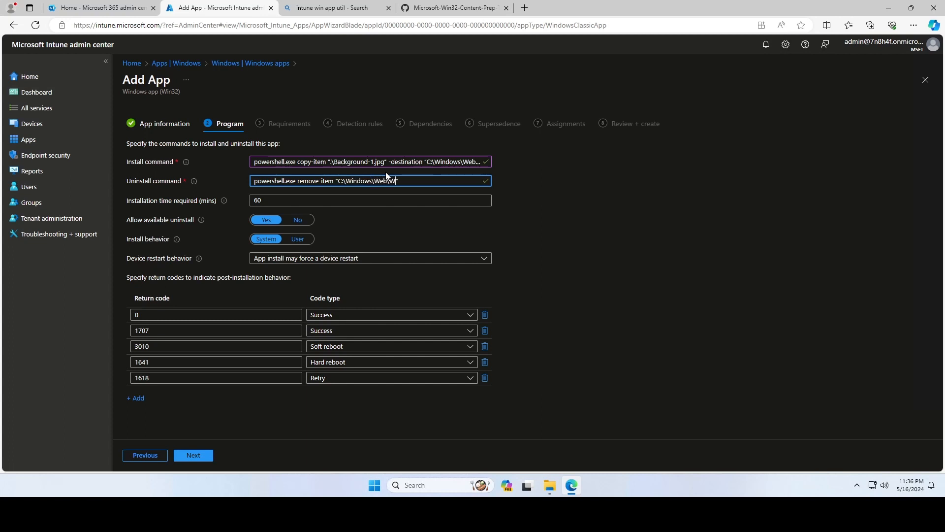
pyautogui.write('Wallpaper"')
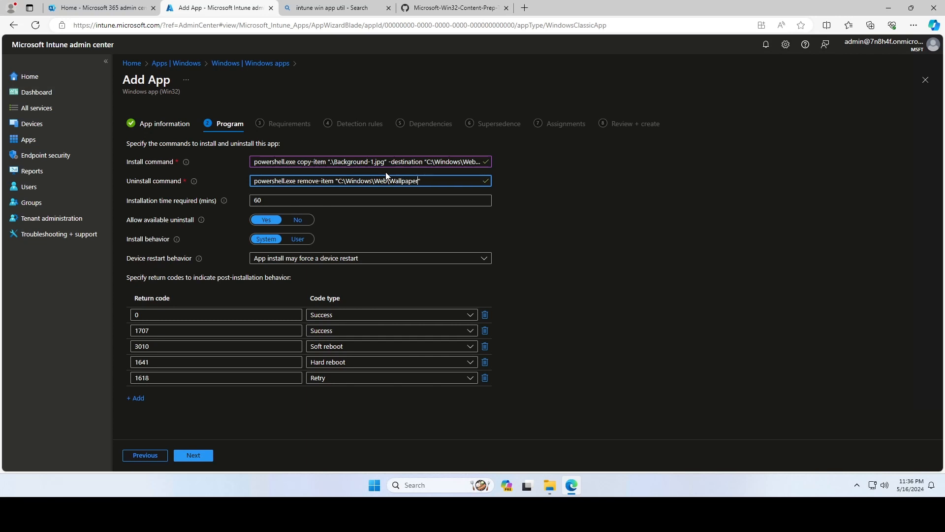
pyautogui.write('\\Back')
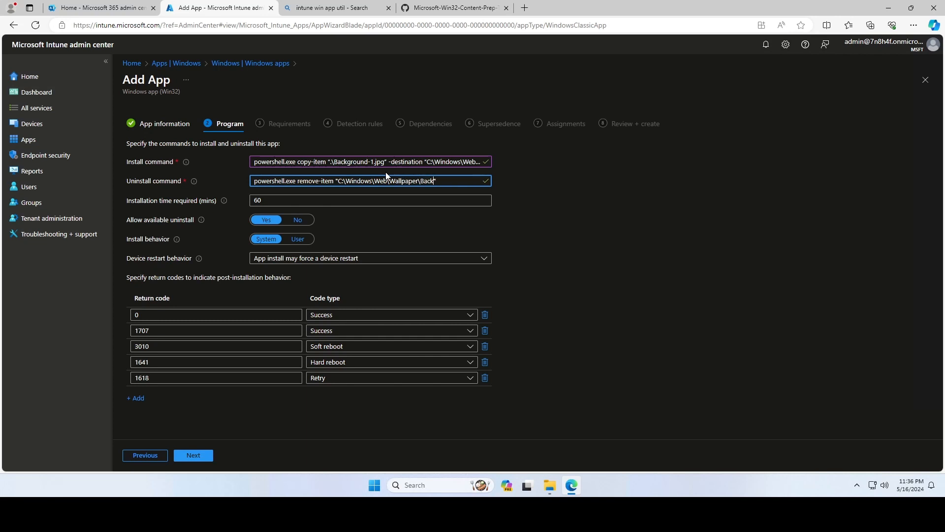
pyautogui.write('Background-1"')
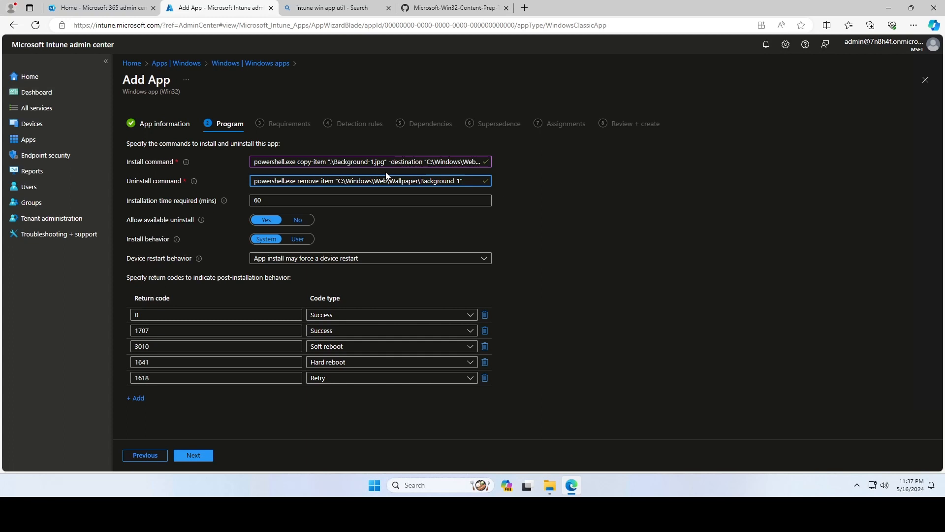
pyautogui.write('.jpg"')
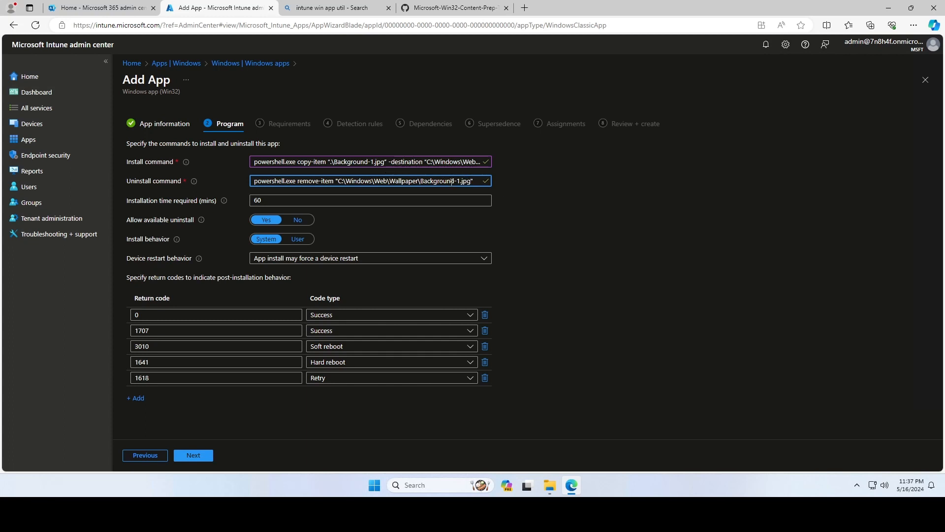
pyautogui.doubleClick(449, 182)
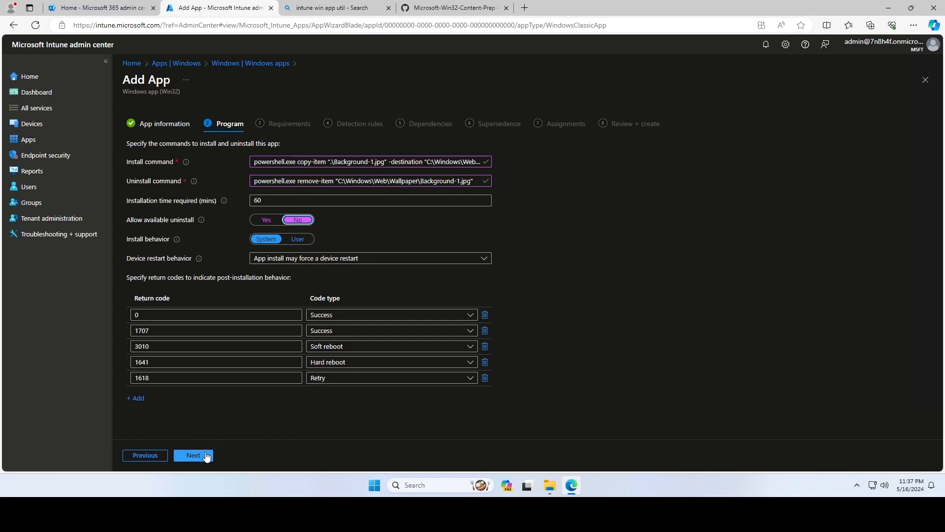
# Step: Require both OS architectures and minimum Windows 10 1607, then advance to Detection rules
pyautogui.click(193, 455)
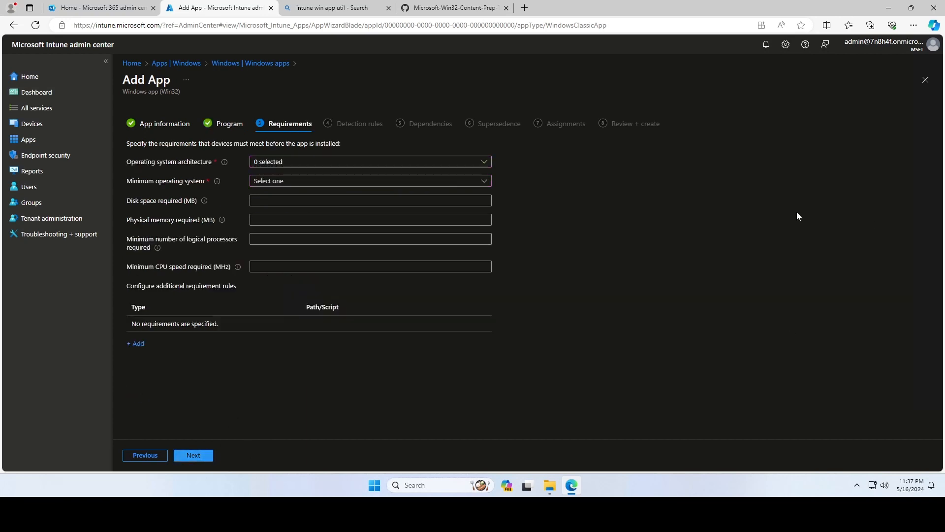
pyautogui.click(370, 161)
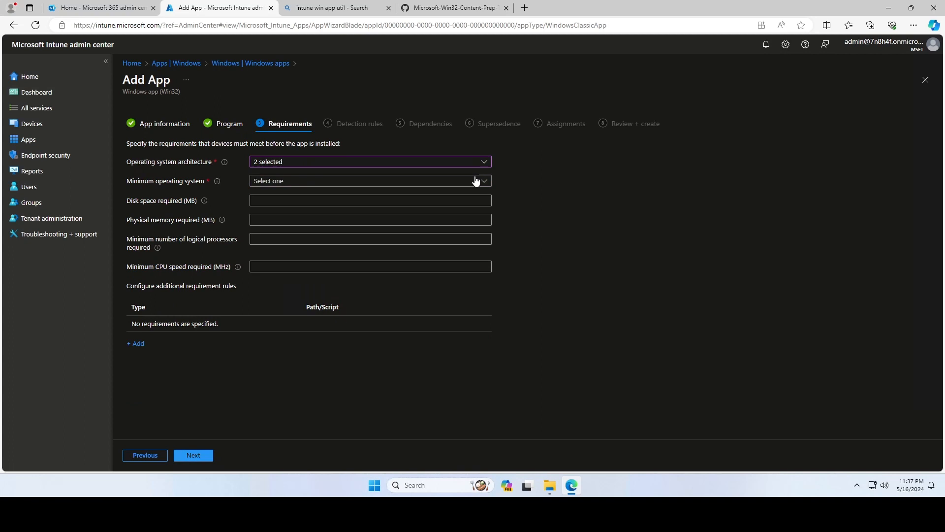
pyautogui.click(369, 180)
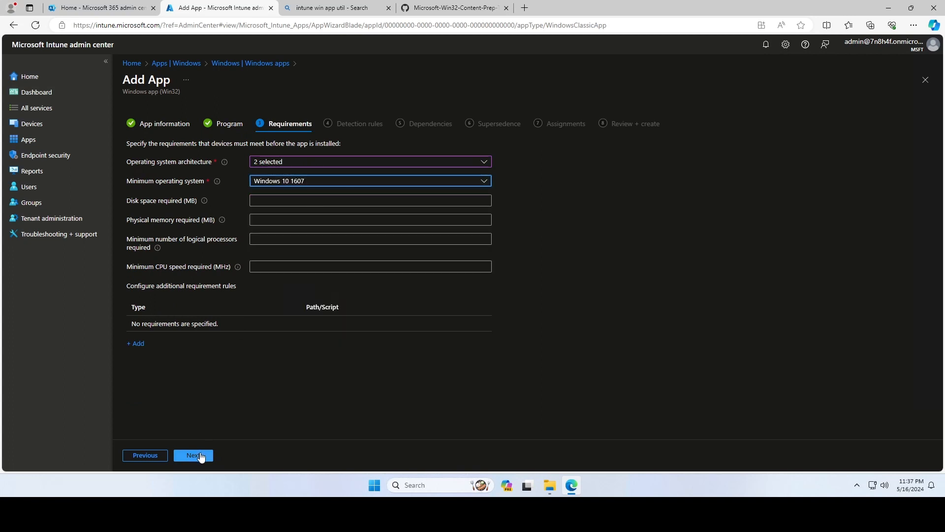
pyautogui.click(193, 455)
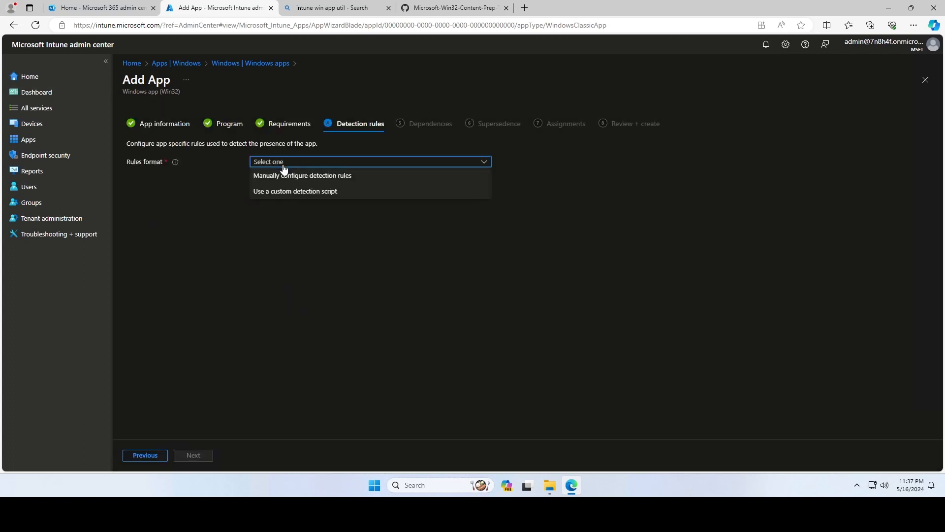
# Step: Add a manual File detection rule that Background-1.jpg exists in C:\Windows\Web\Wallpaper and continue
pyautogui.click(303, 175)
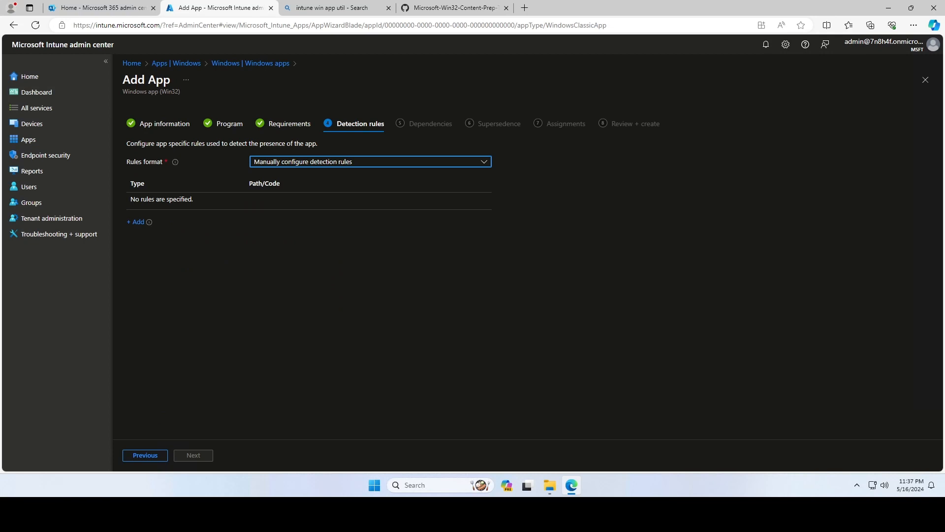
pyautogui.click(137, 222)
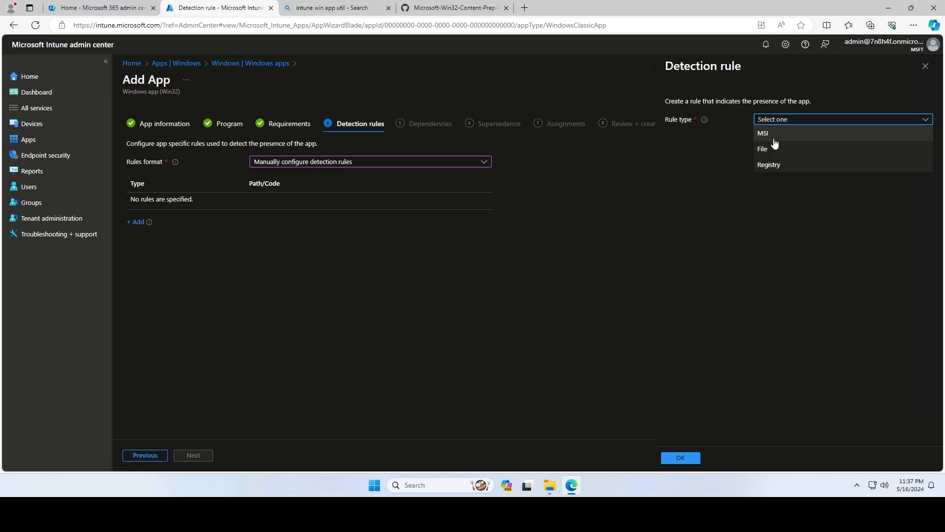
pyautogui.click(762, 149)
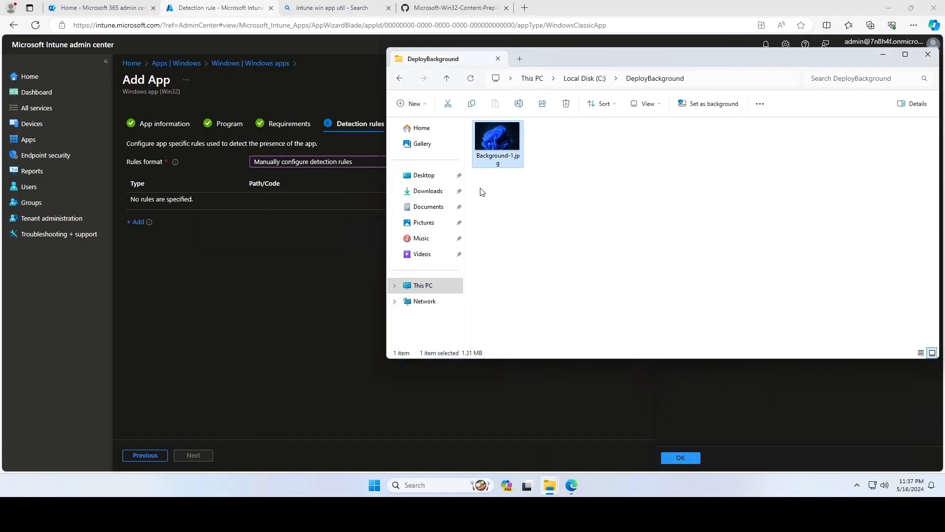
pyautogui.doubleClick(498, 160)
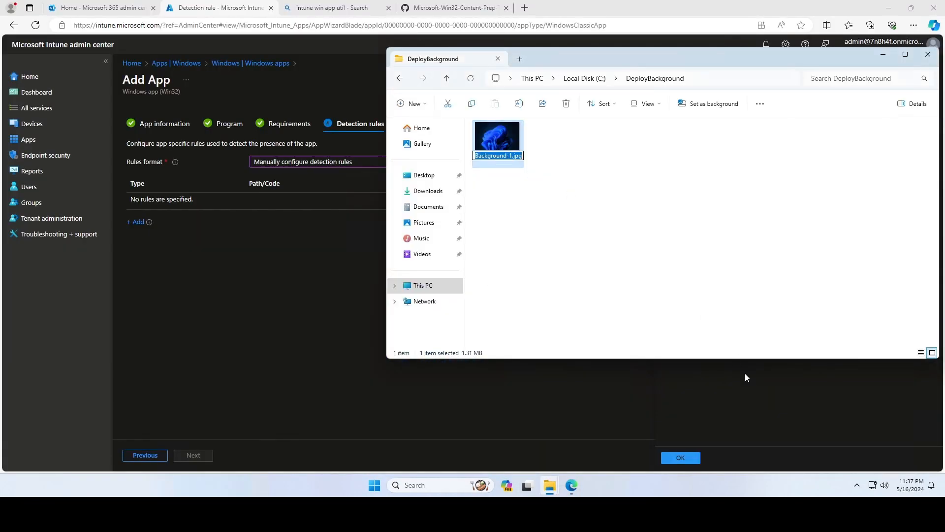
pyautogui.click(841, 187)
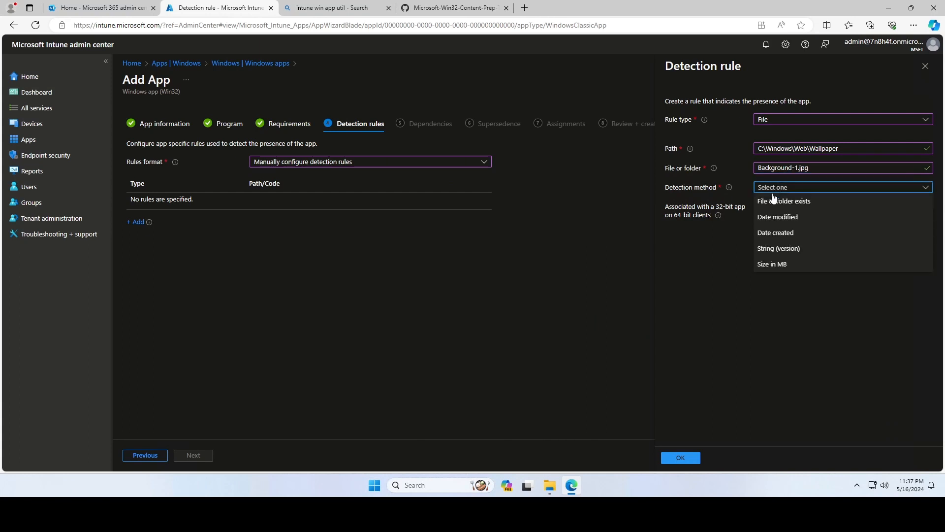
pyautogui.click(785, 201)
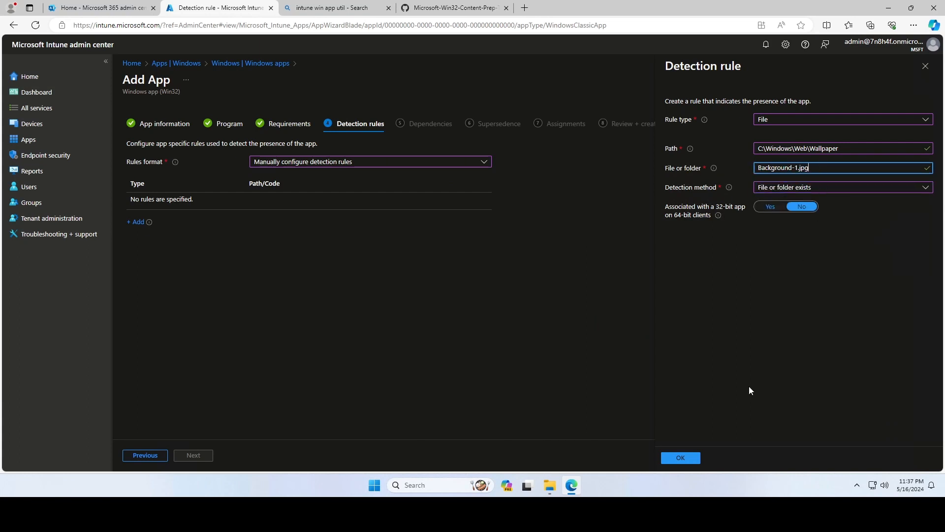
pyautogui.moveTo(915, 353)
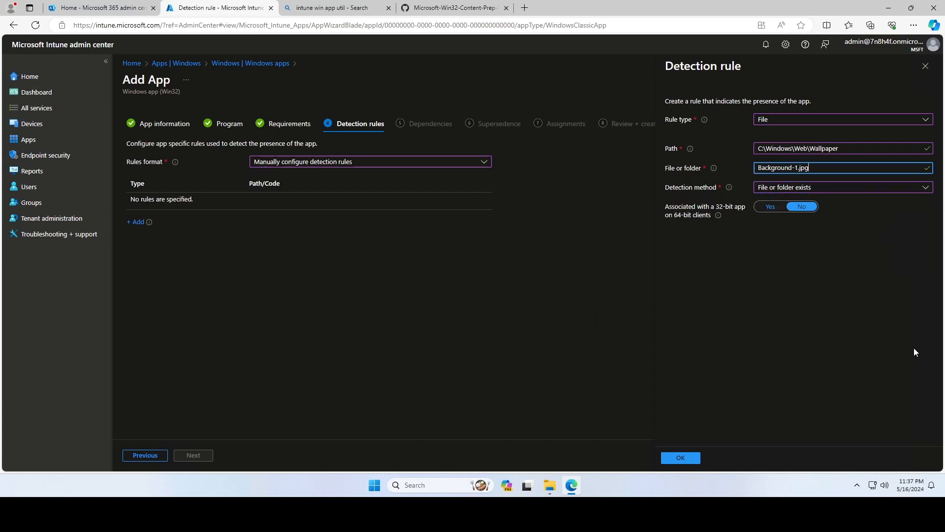
pyautogui.click(679, 458)
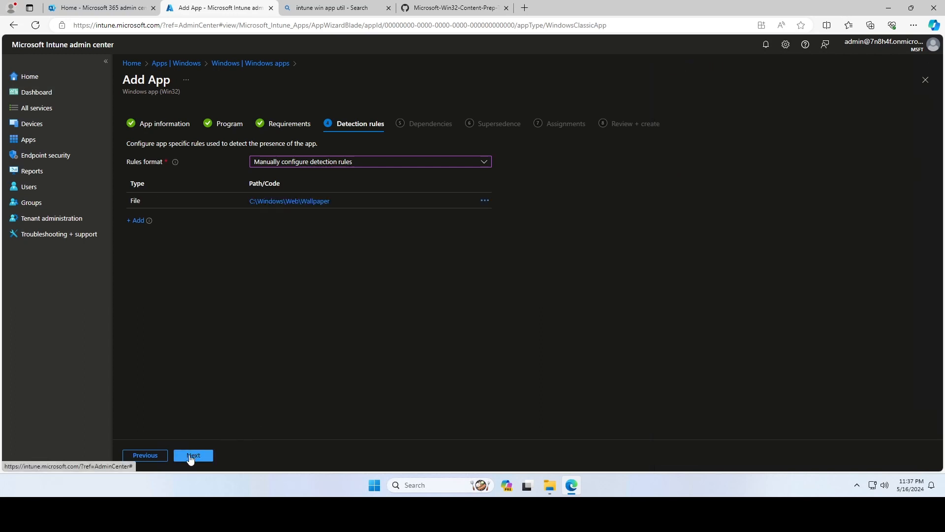
pyautogui.click(193, 455)
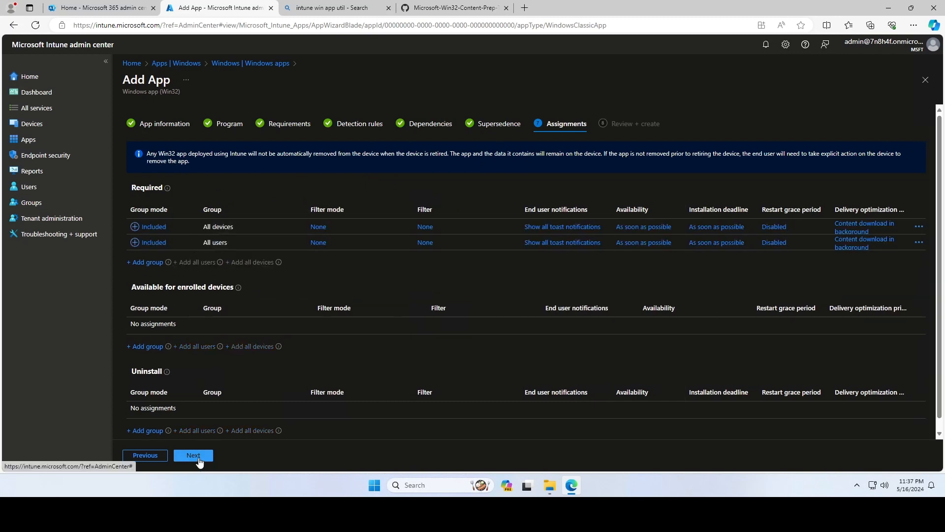
# Step: Review and create the Background-1 Win32 app, then go to the Devices overview
pyautogui.click(193, 455)
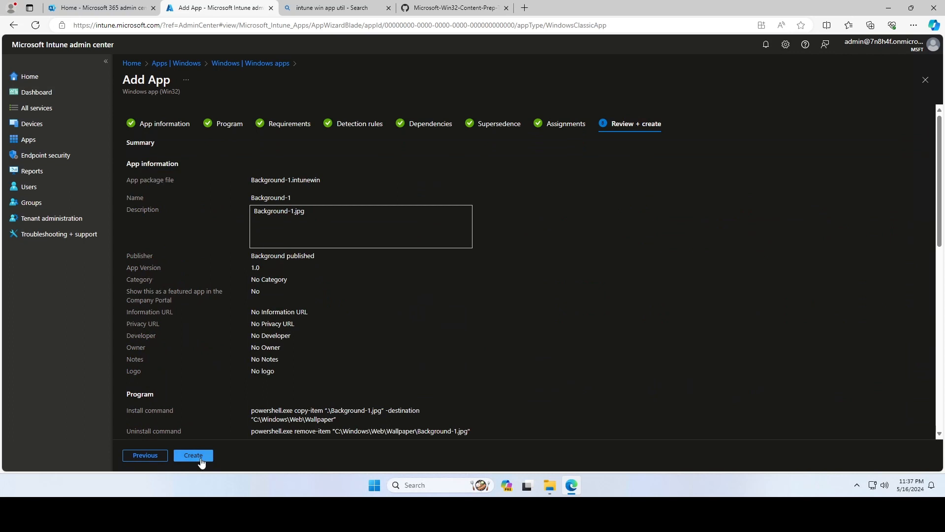
pyautogui.click(193, 455)
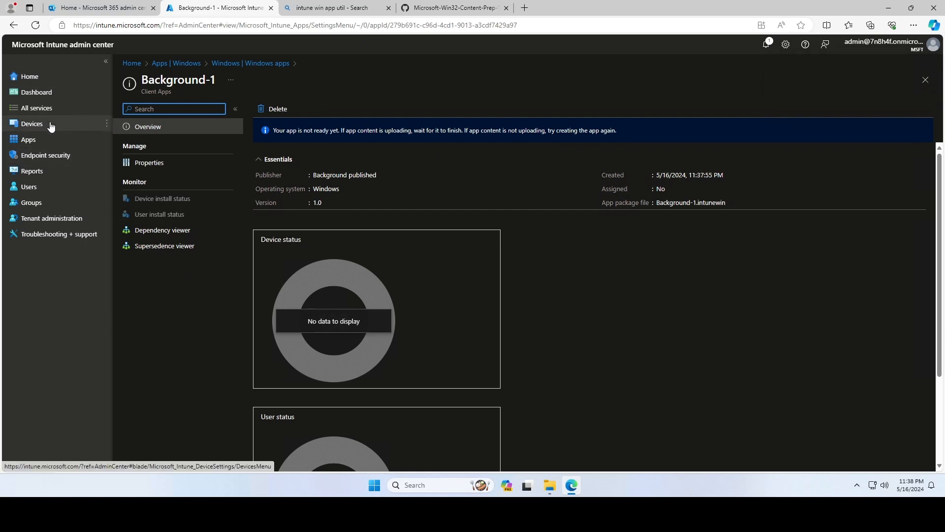
pyautogui.click(32, 124)
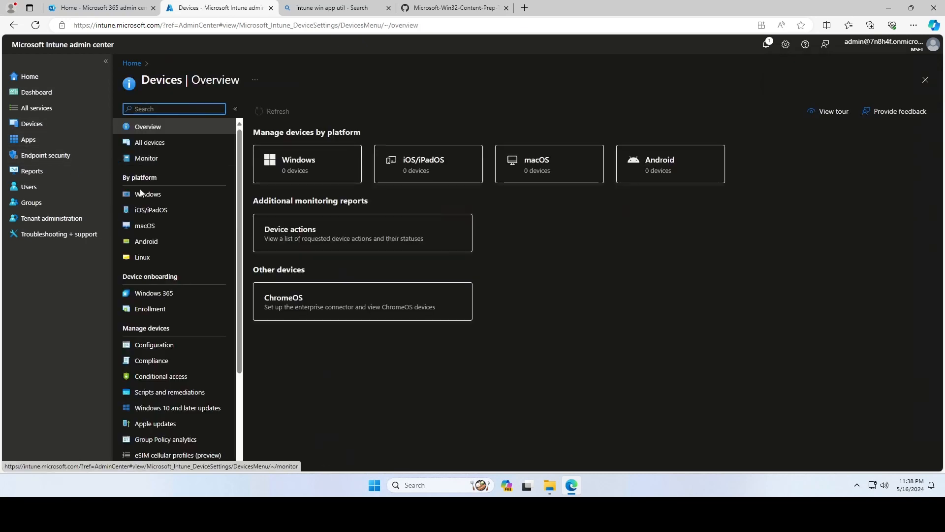
# Step: Begin a new policy under Windows Configuration profiles with Windows 10 and later as platform
pyautogui.click(148, 194)
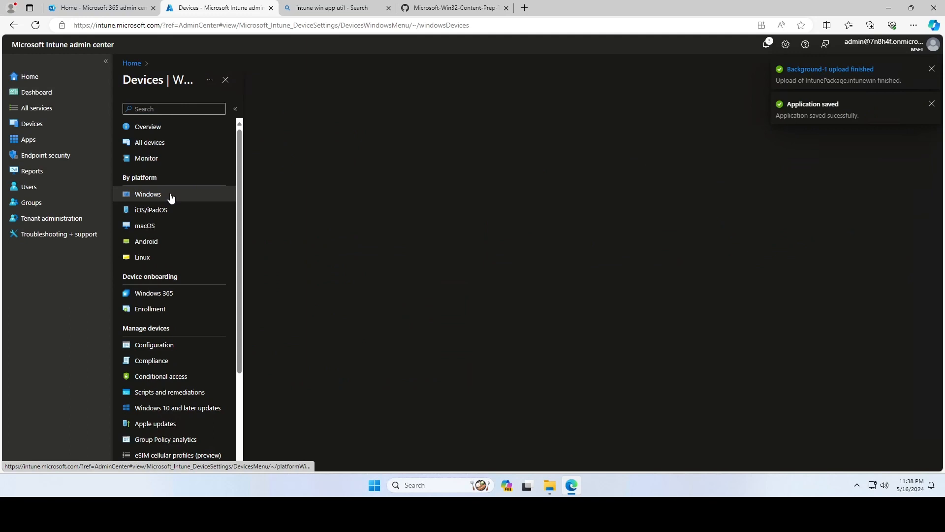
pyautogui.click(148, 194)
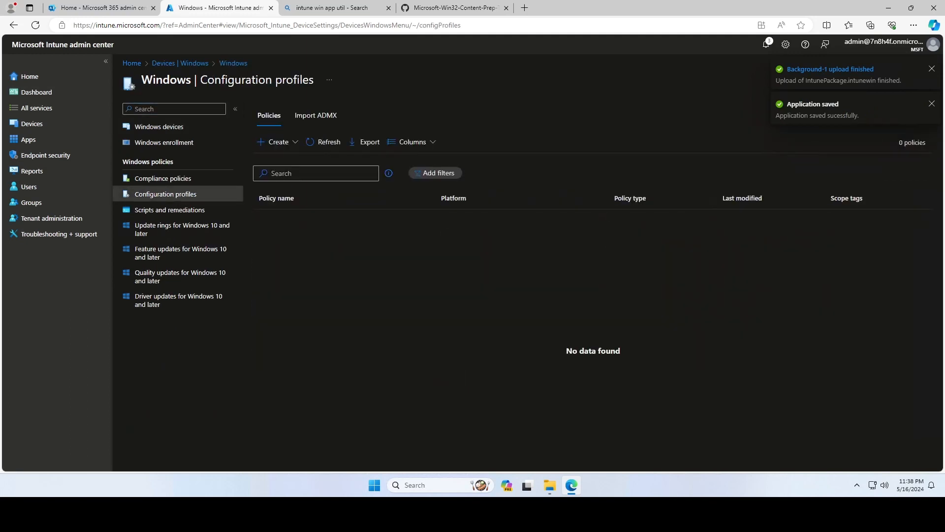
pyautogui.click(277, 142)
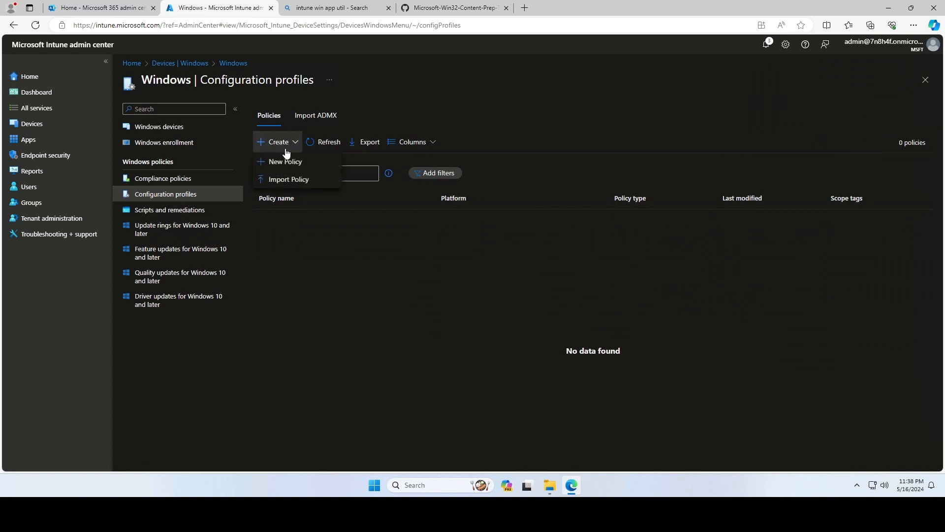
pyautogui.click(284, 162)
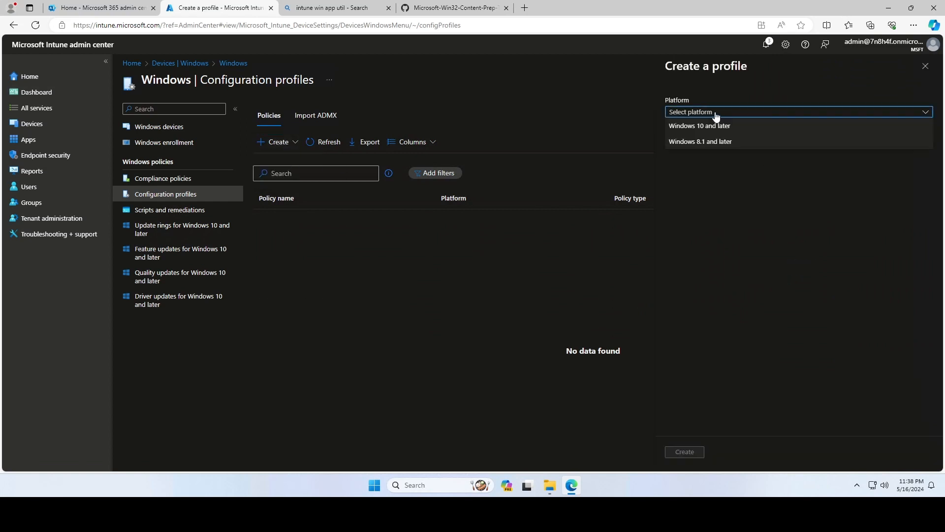
pyautogui.click(699, 125)
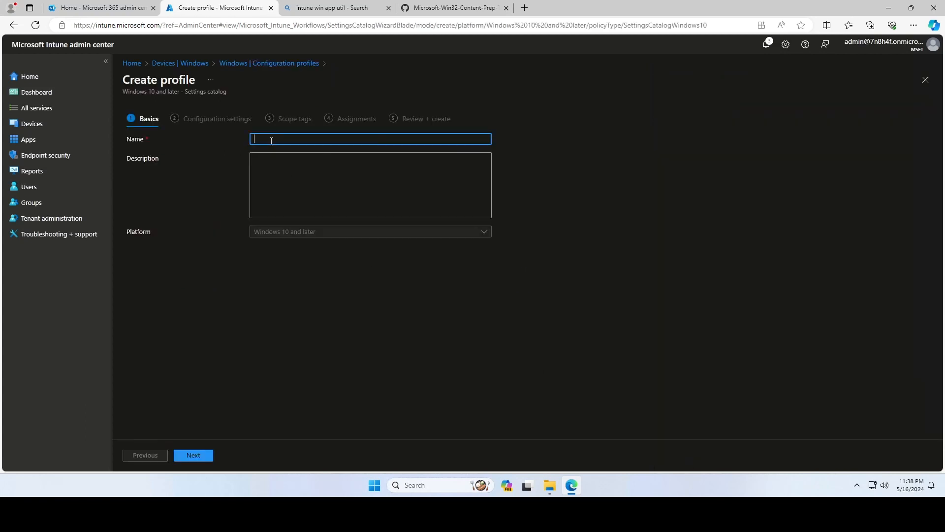
pyautogui.moveTo(721, 189)
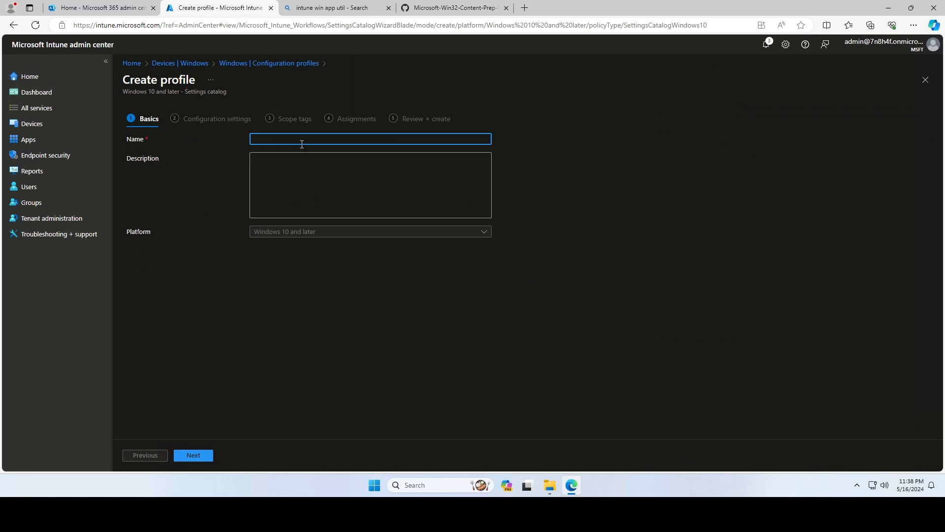
# Step: Name the profile 'Background install' and proceed to add settings from the catalog
pyautogui.write('Backg')
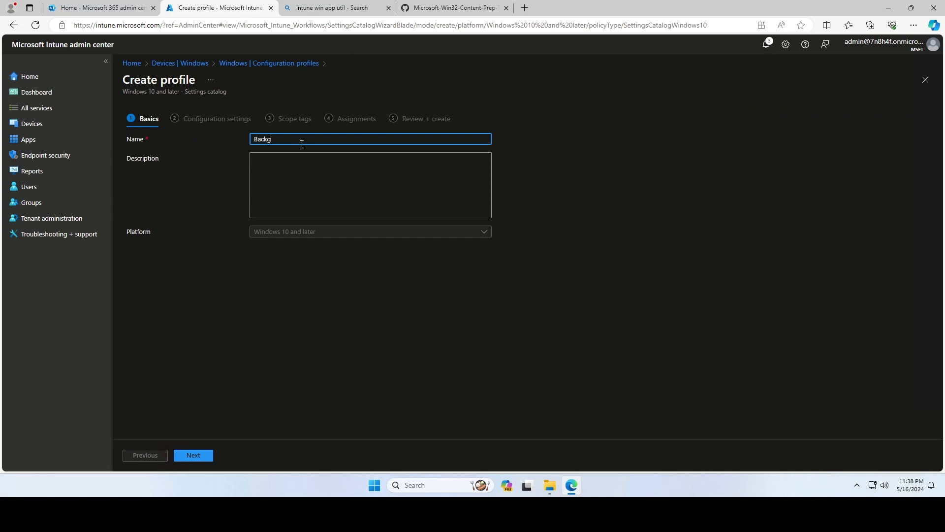
pyautogui.write('round')
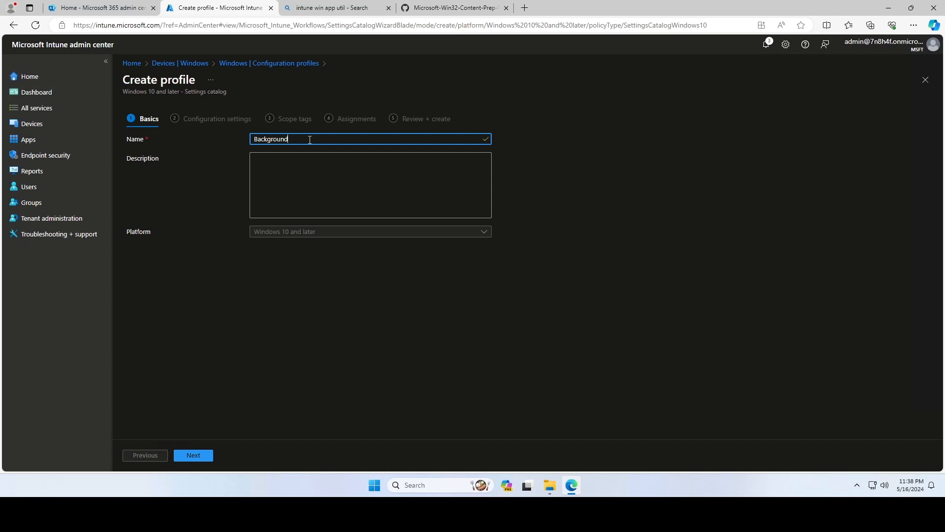
pyautogui.write('install')
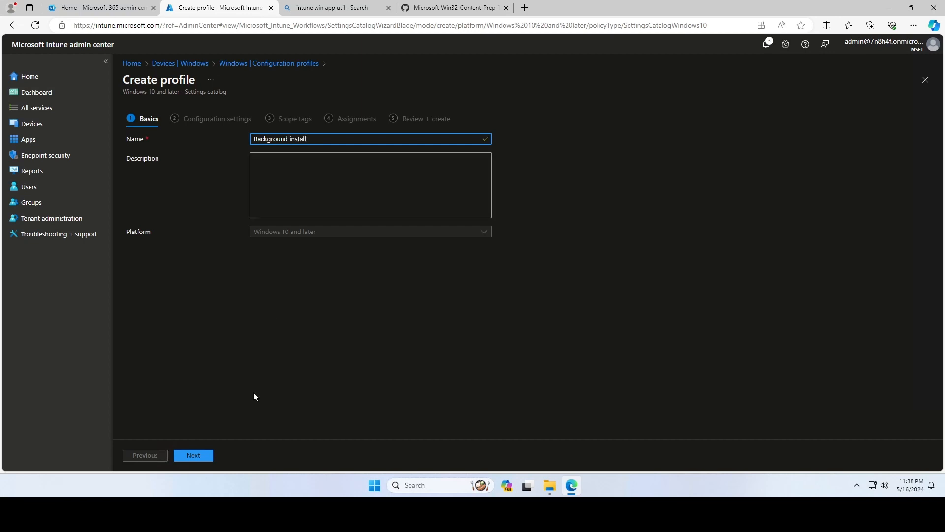
pyautogui.click(193, 455)
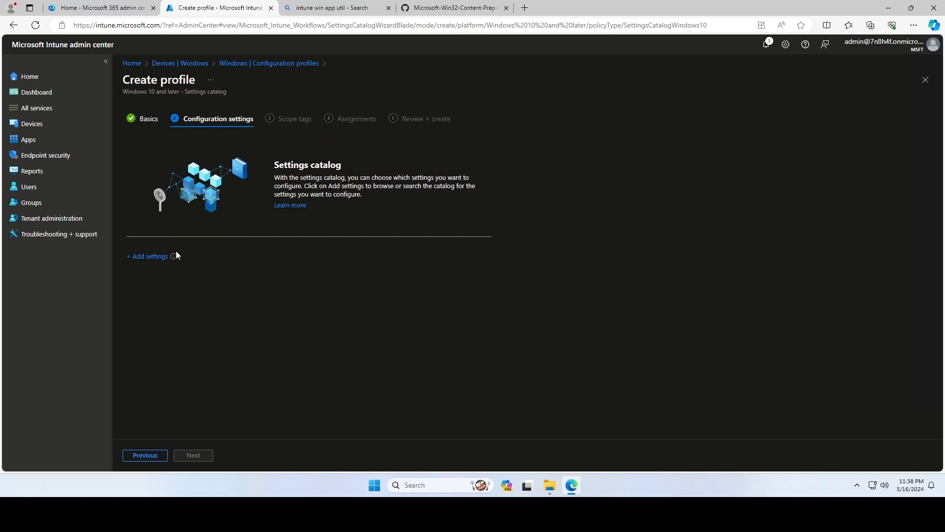
pyautogui.click(147, 256)
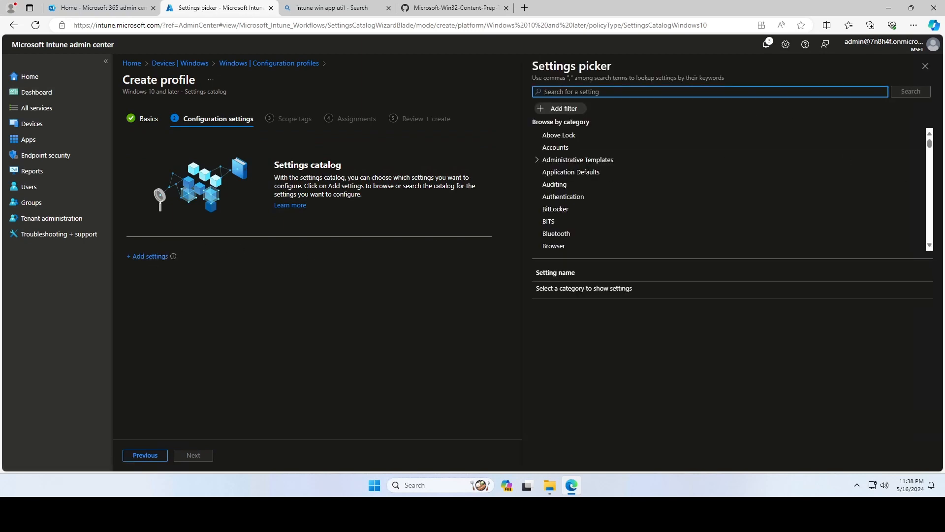
# Step: Search 'desktop', pick Desktop\Desktop, and add the Desktop Wallpaper (User) setting enabled
pyautogui.write('desktop')
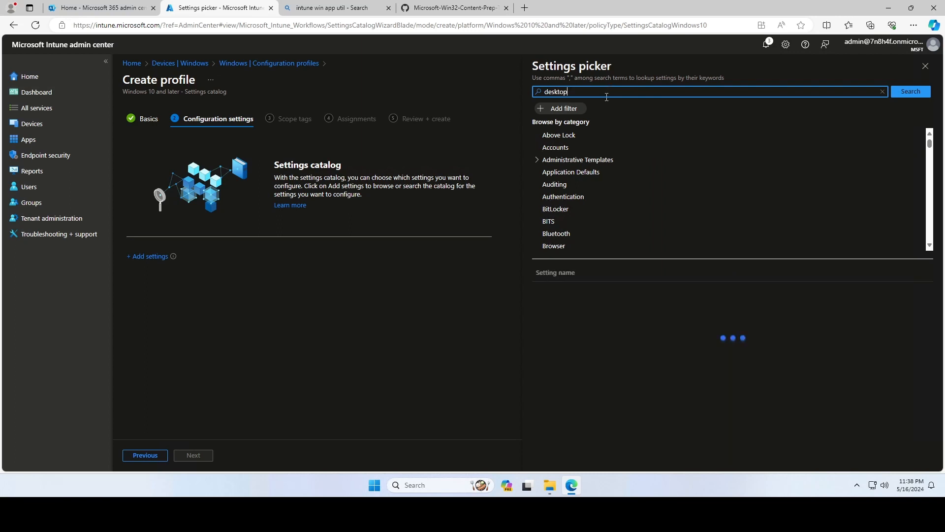
pyautogui.click(910, 91)
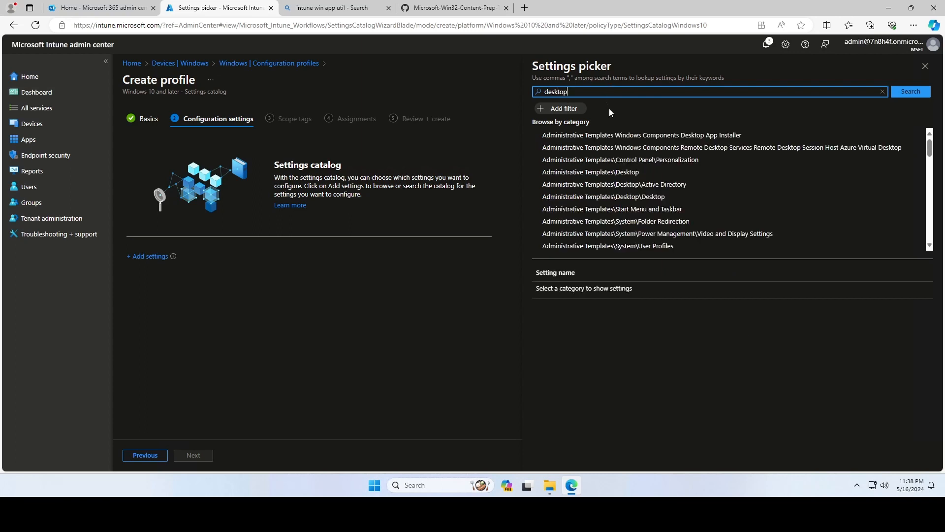
pyautogui.moveTo(642, 135)
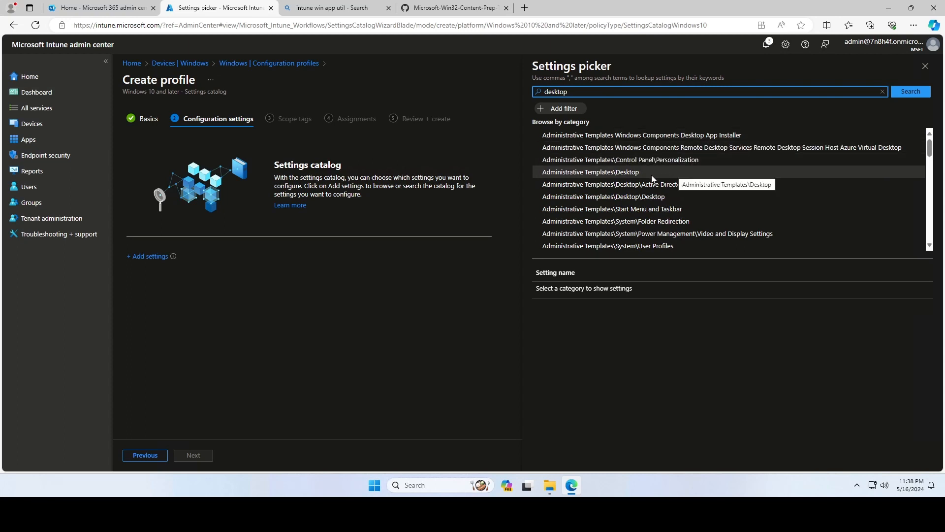
pyautogui.moveTo(656, 202)
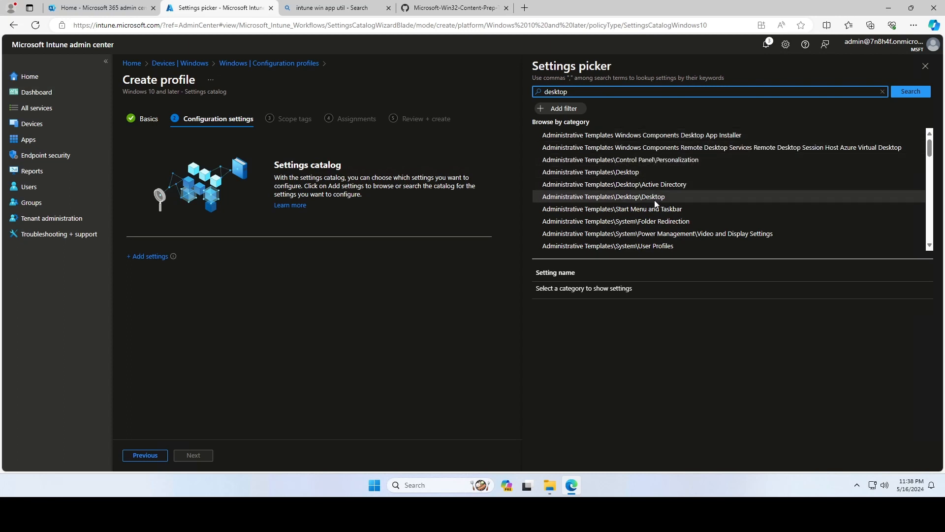
pyautogui.click(603, 197)
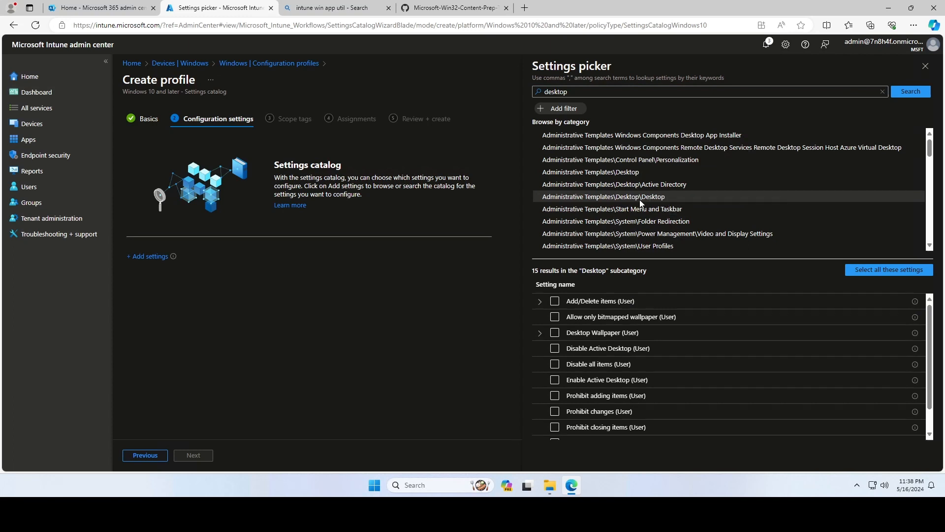
pyautogui.scroll(-3)
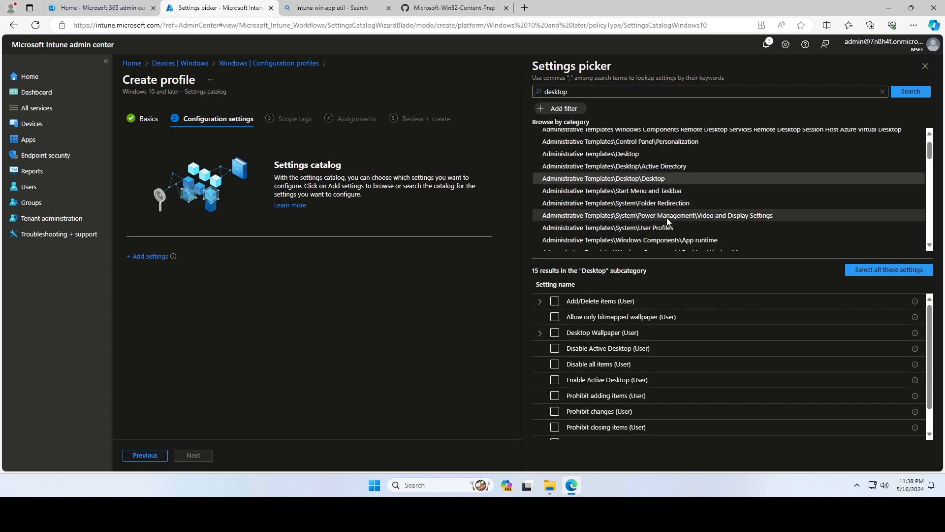
pyautogui.moveTo(690, 332)
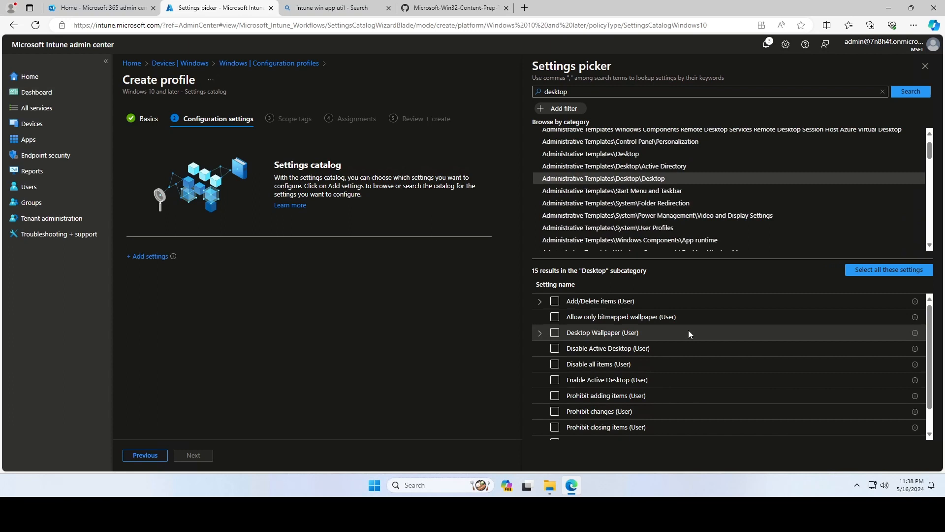
pyautogui.scroll(-3)
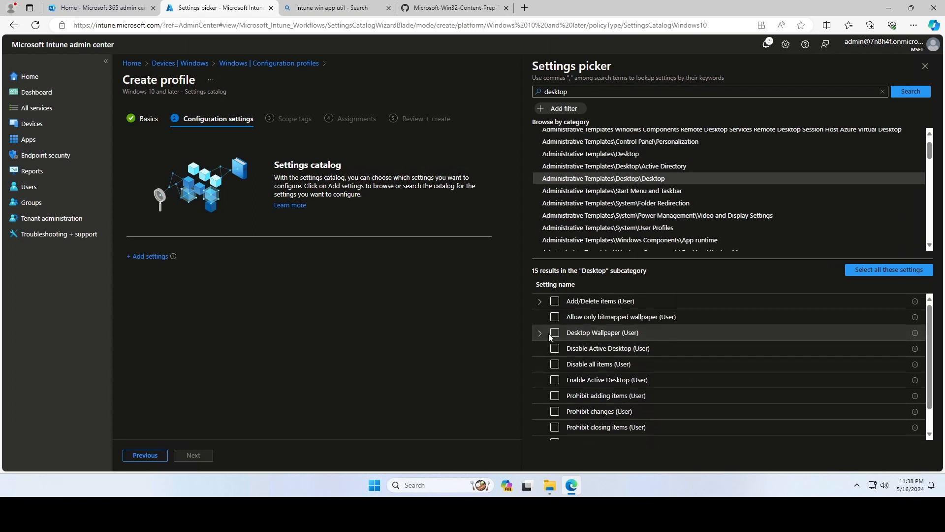
pyautogui.click(554, 331)
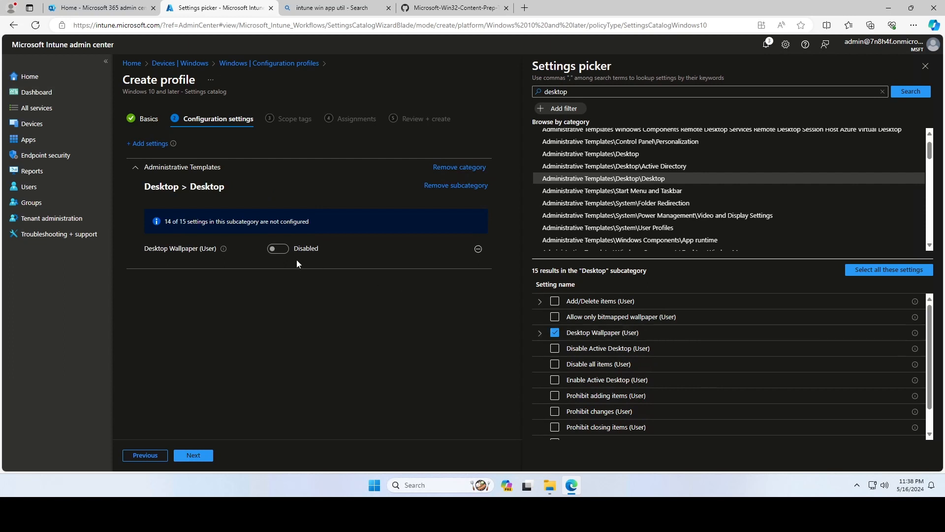
pyautogui.click(278, 248)
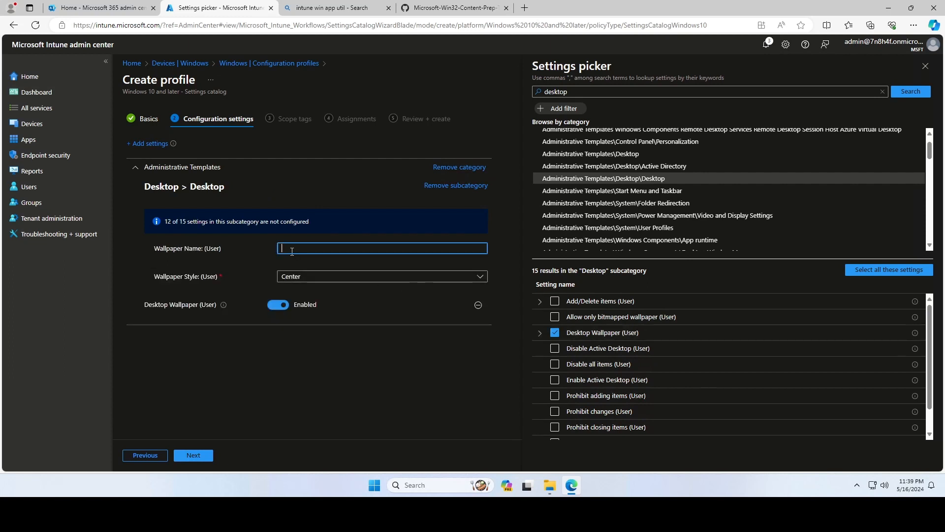
# Step: Set wallpaper path C:\Windows\web\wallpaper\Background-1.jpg with Fill style
pyautogui.write('C:\\Windows\\')
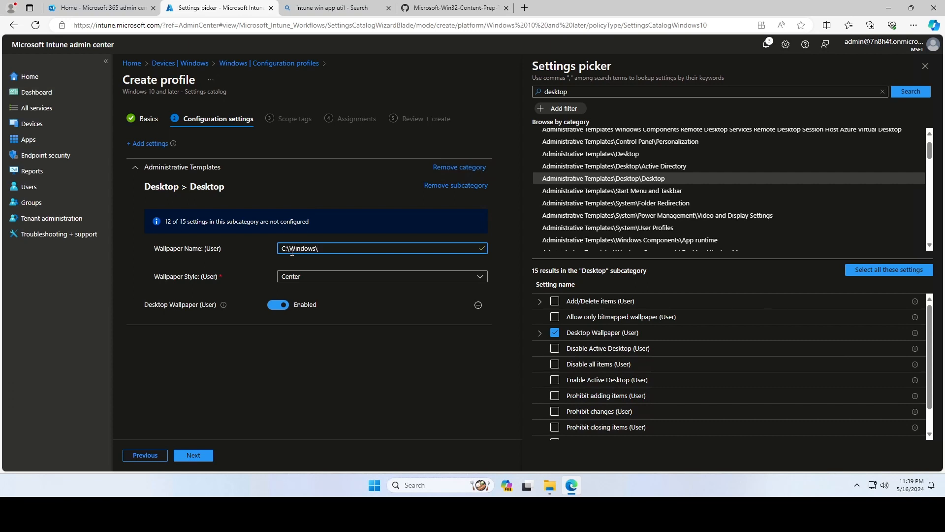
pyautogui.write('web\\wallpaper\\Background-1.jpg')
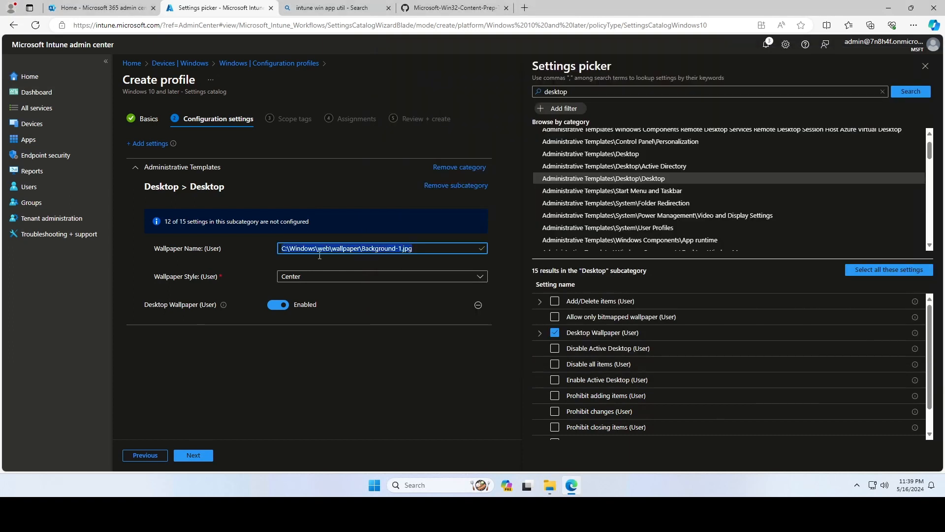
pyautogui.click(382, 275)
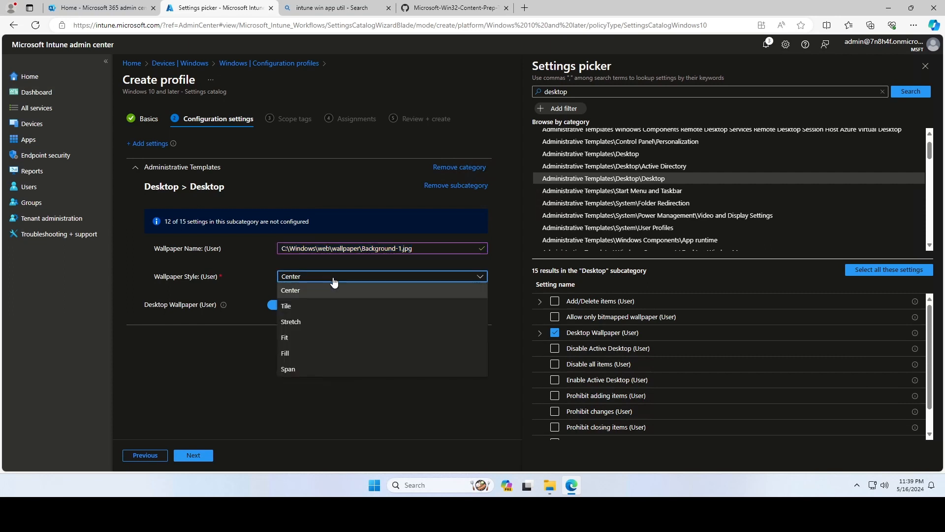
pyautogui.click(284, 352)
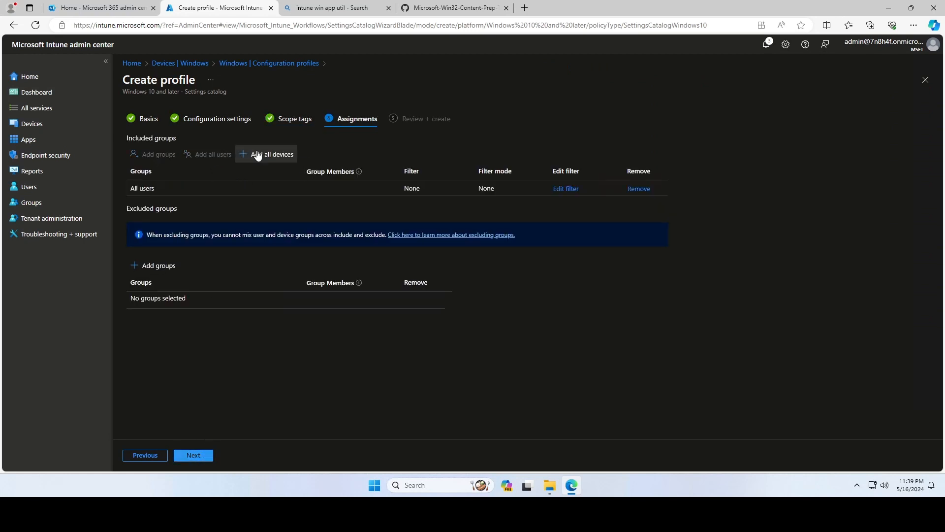
# Step: Assign all users and devices and create the Background install policy
pyautogui.click(272, 154)
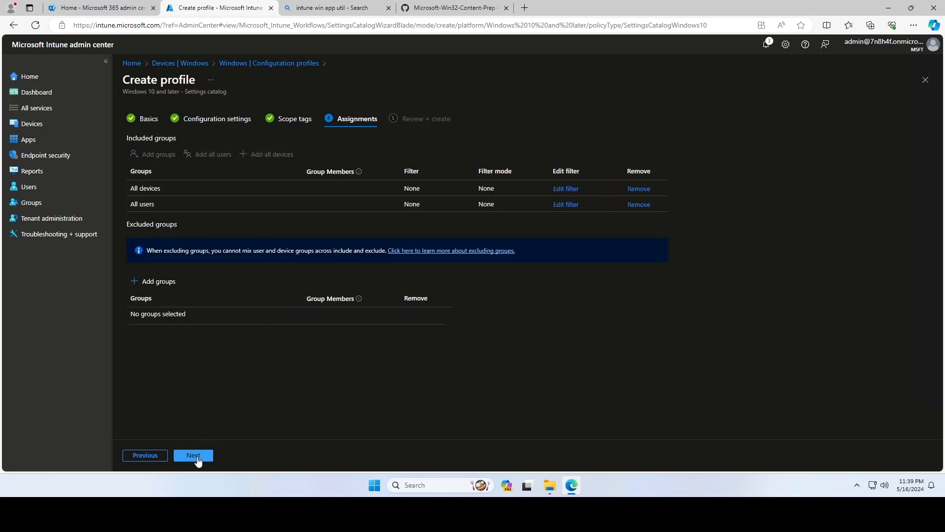
pyautogui.click(193, 455)
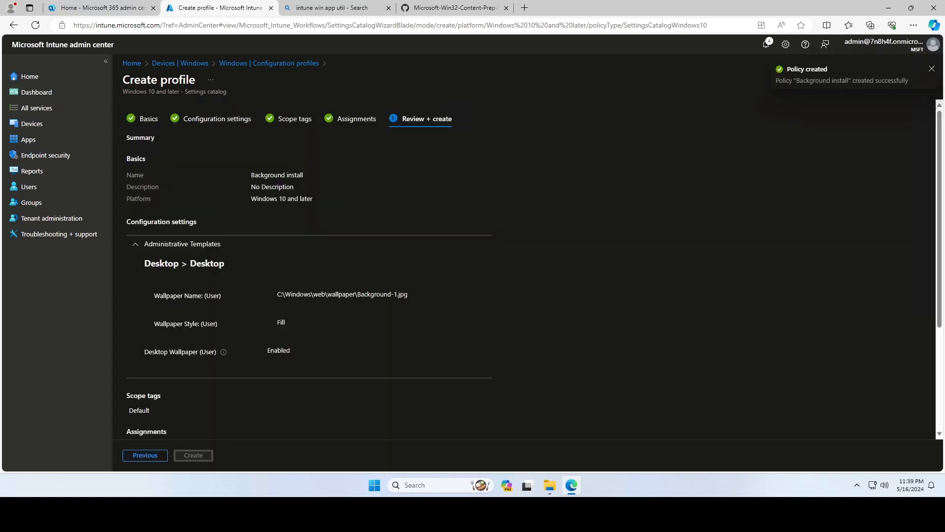
pyautogui.click(193, 455)
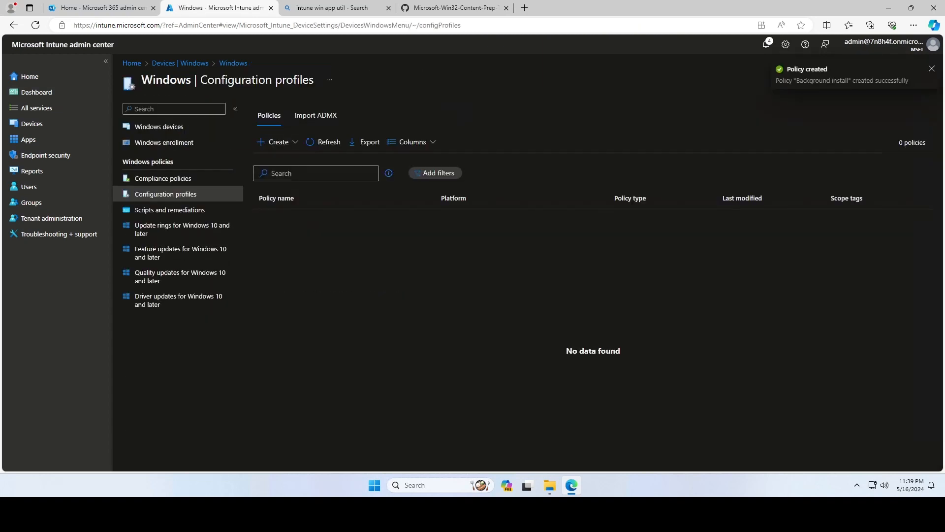
# Step: Refresh the list so Background install appears among the configuration profiles
pyautogui.click(329, 142)
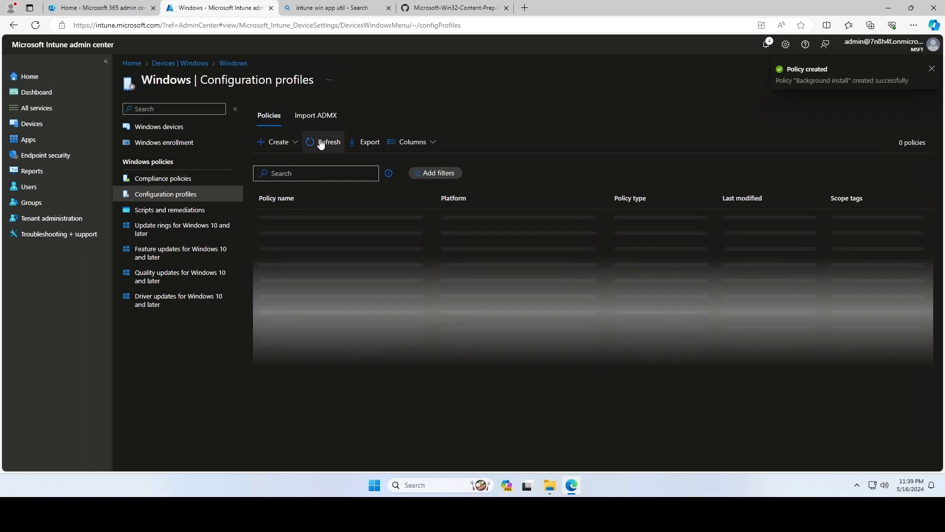
pyautogui.click(329, 142)
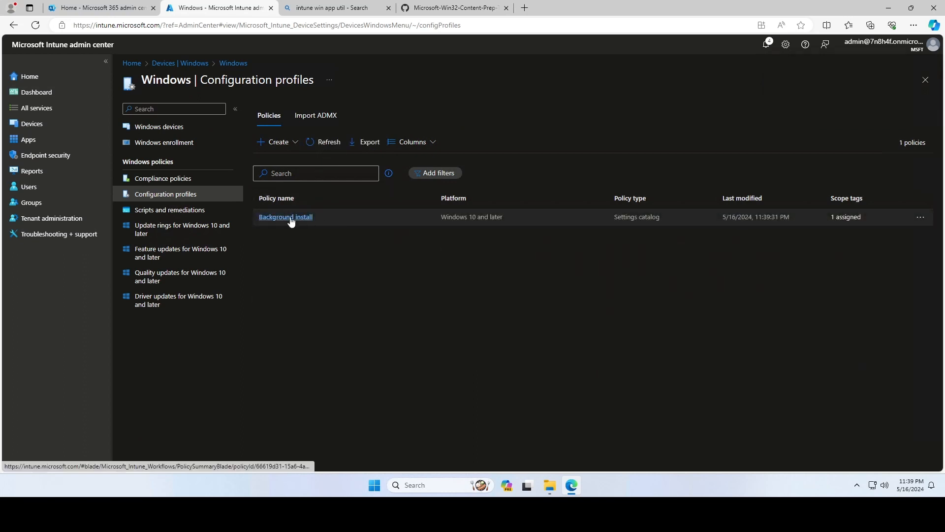